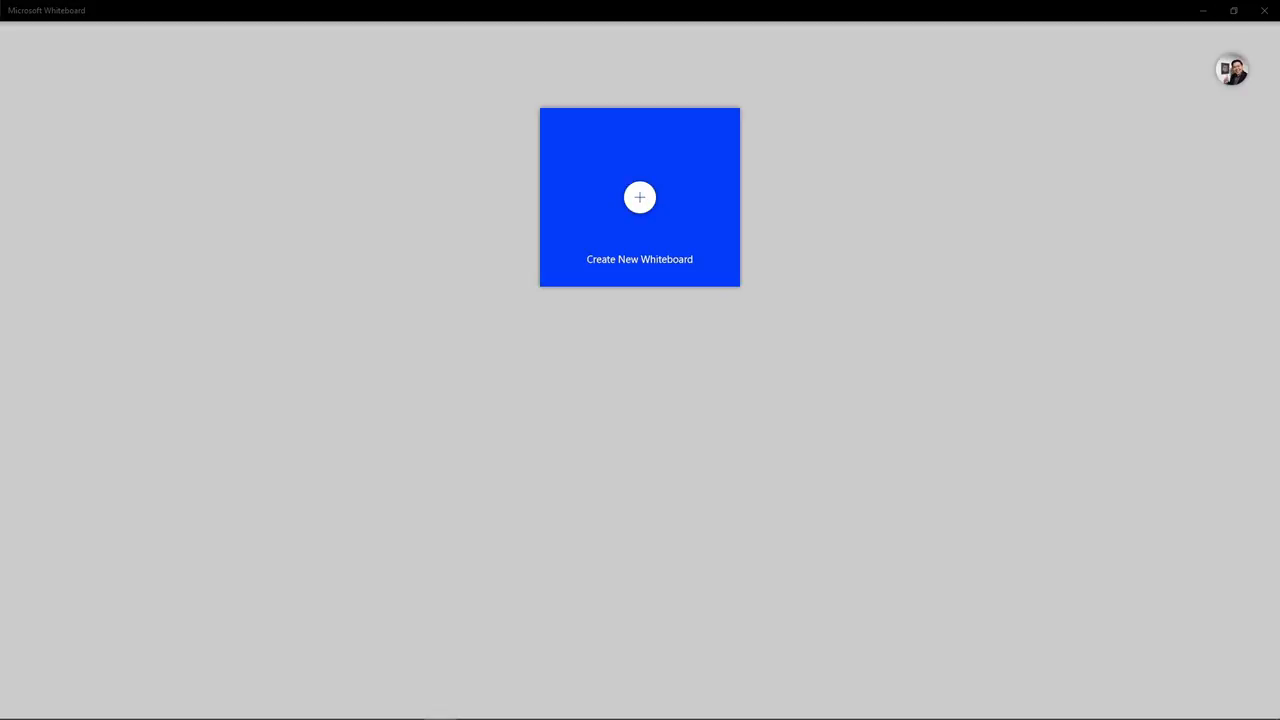
mouse_move(583, 189)
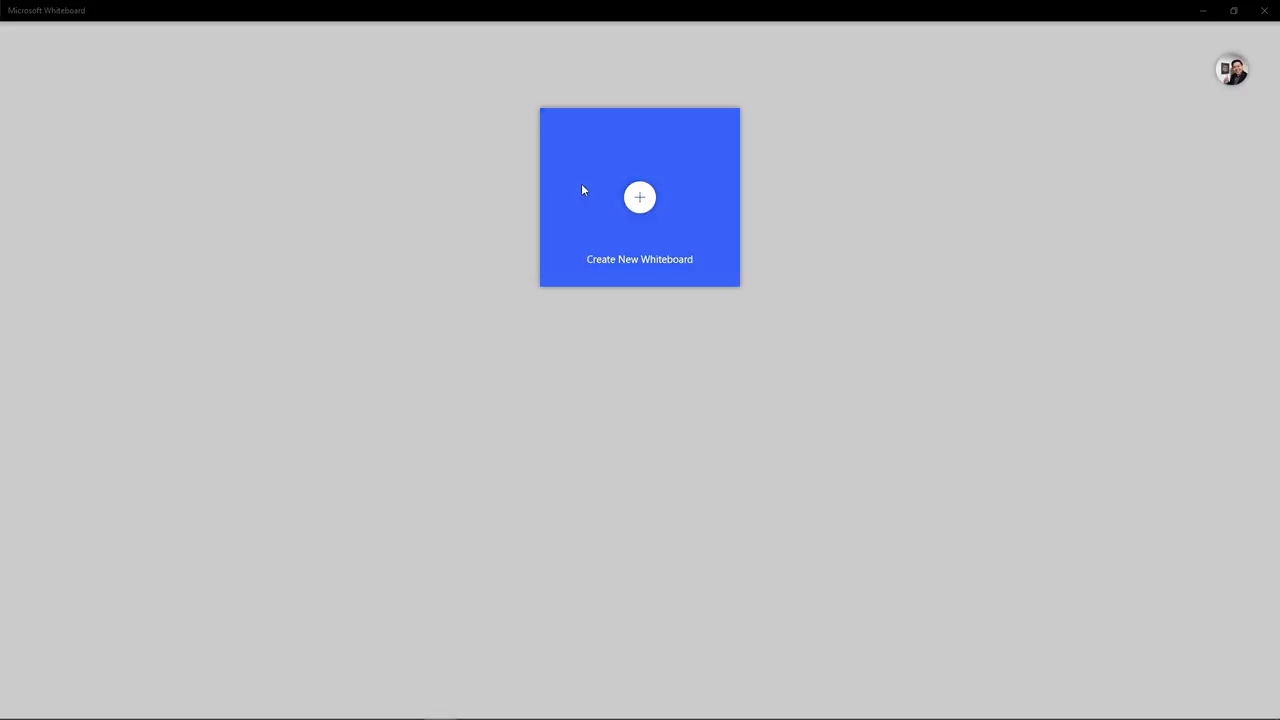
mouse_move(766, 450)
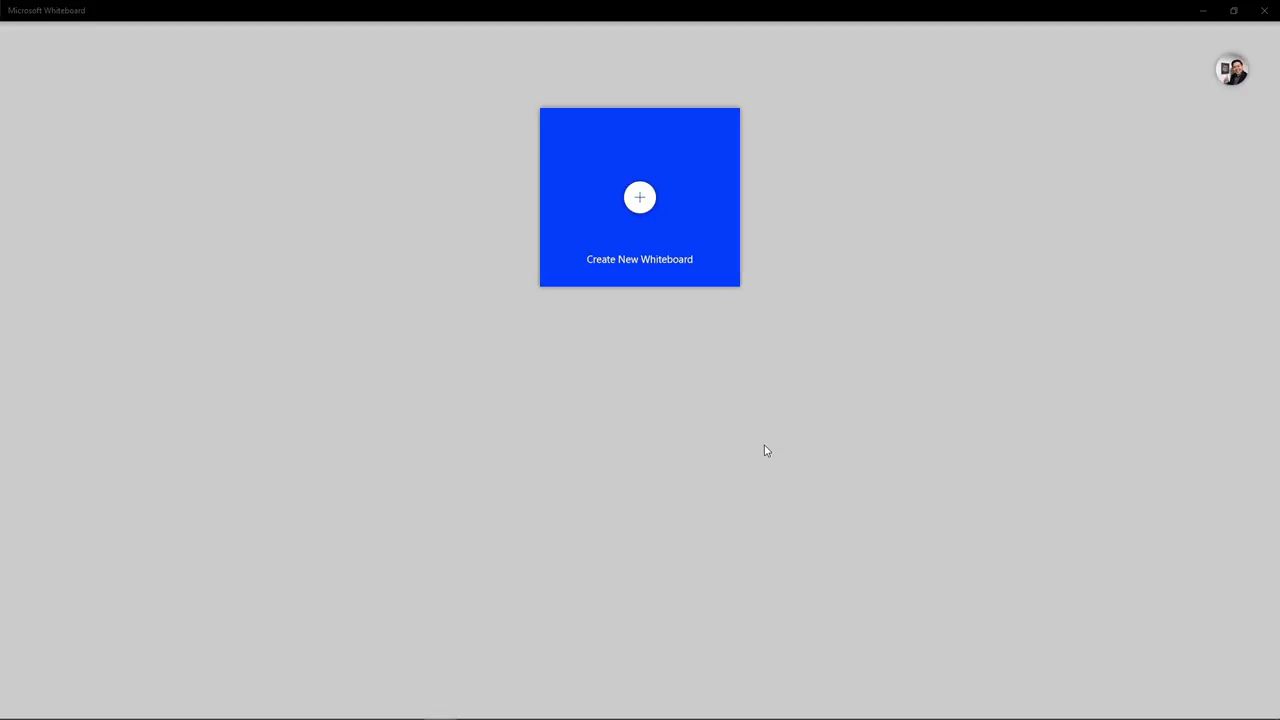
mouse_move(765, 446)
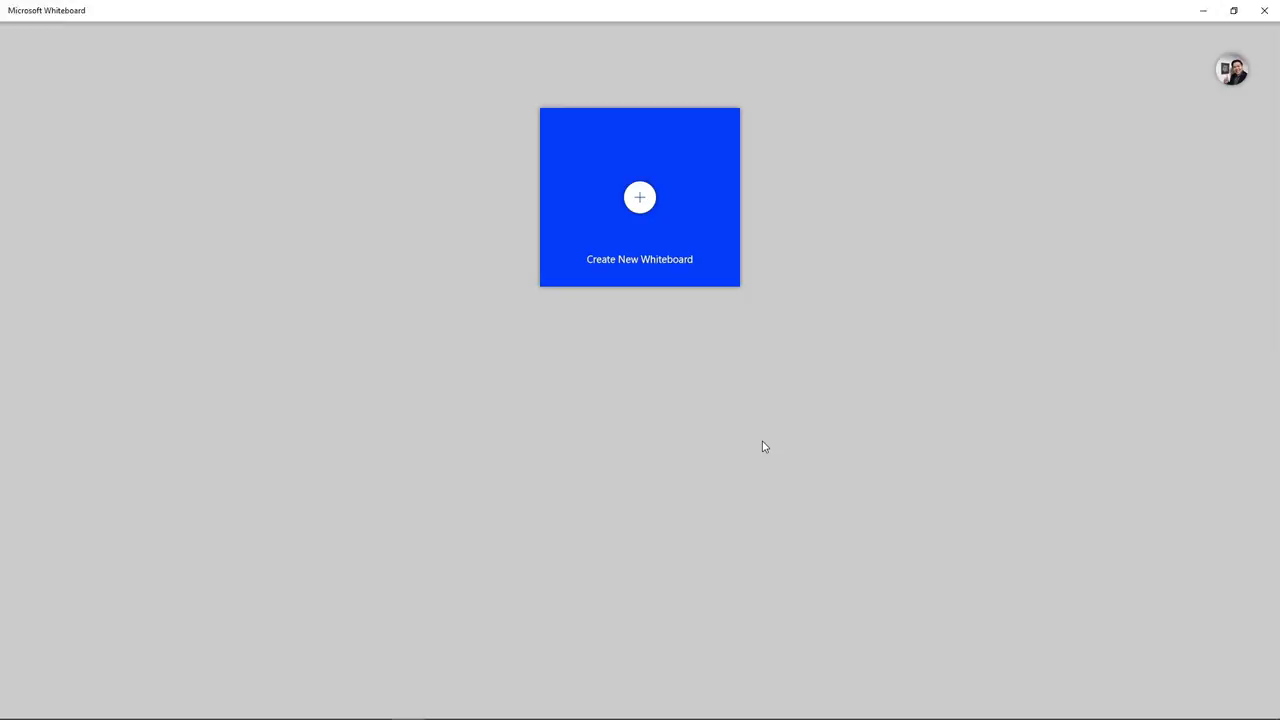
Create a blank whiteboard, then try the red pen, black pen and yellow highlighter, opening the red pen's options.
left_click(639, 197)
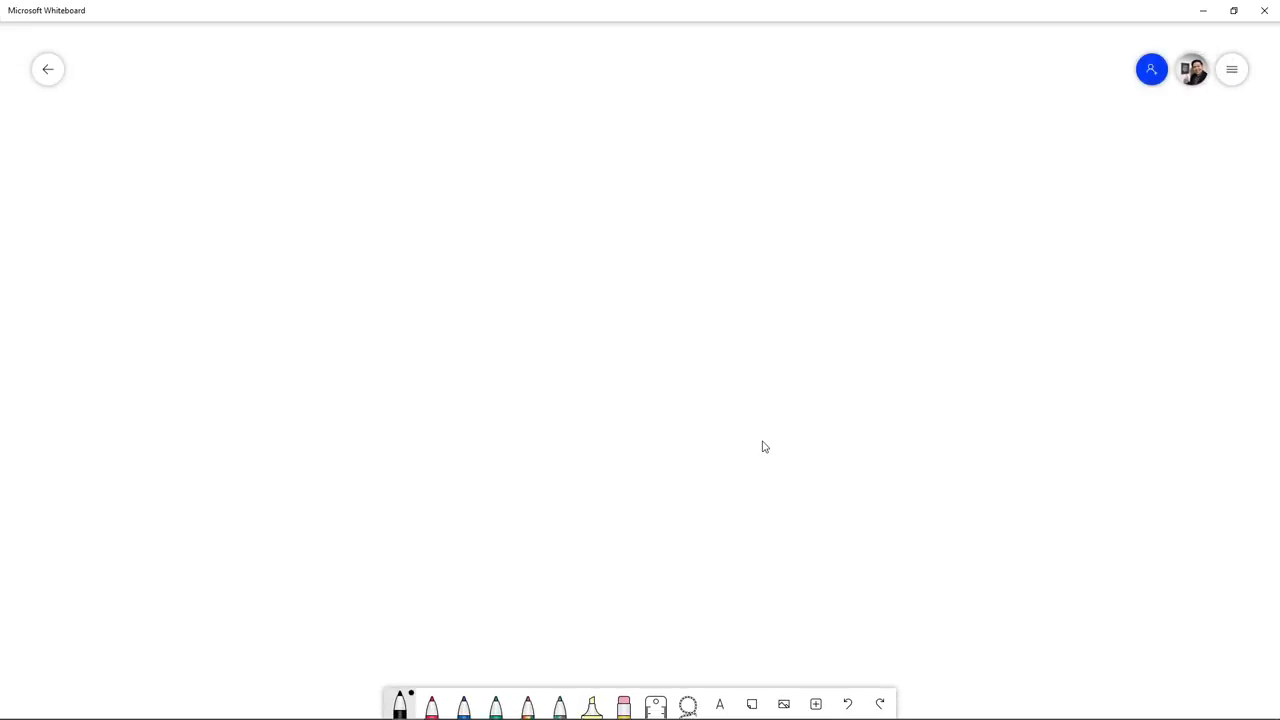
left_click(433, 713)
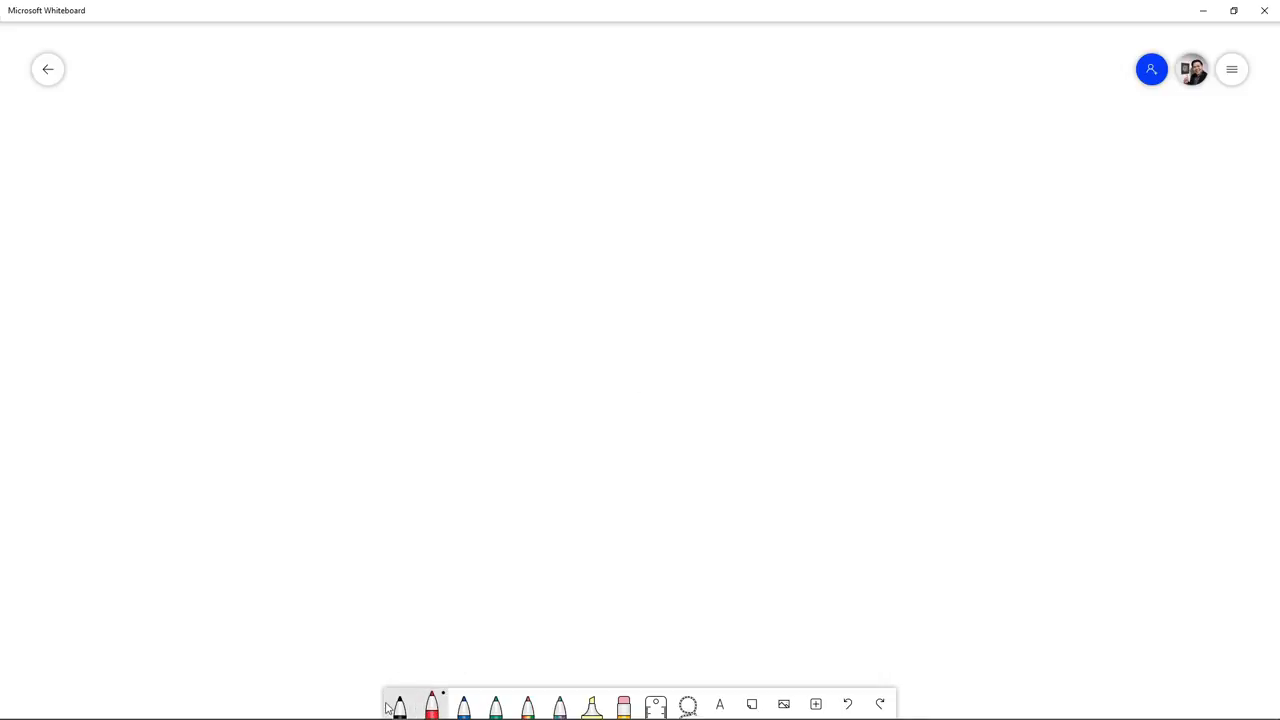
left_click(397, 706)
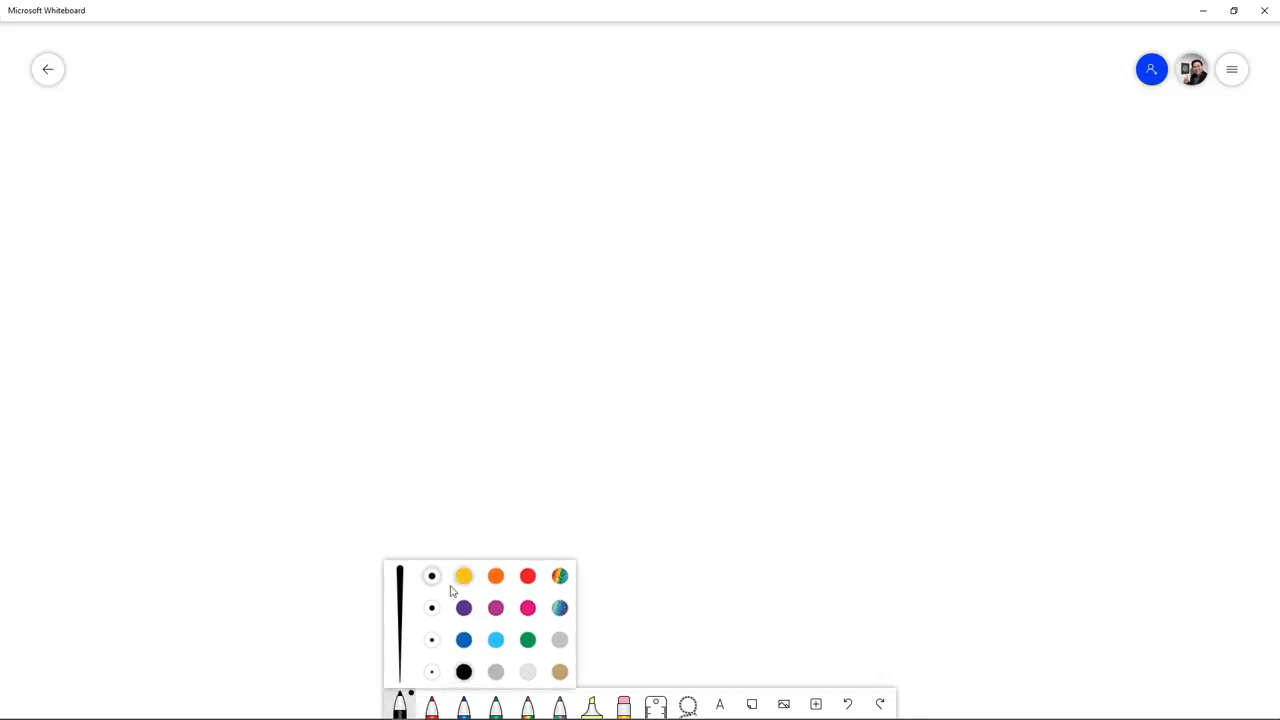
left_click(464, 703)
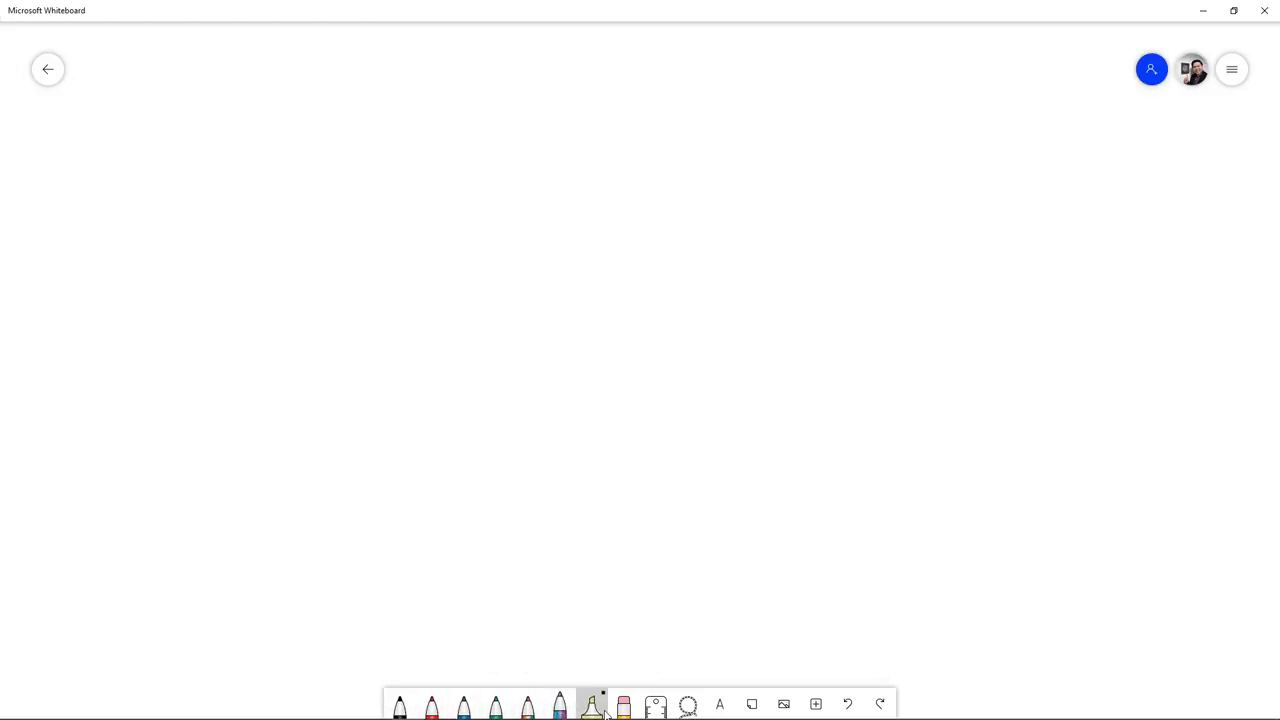
left_click(591, 702)
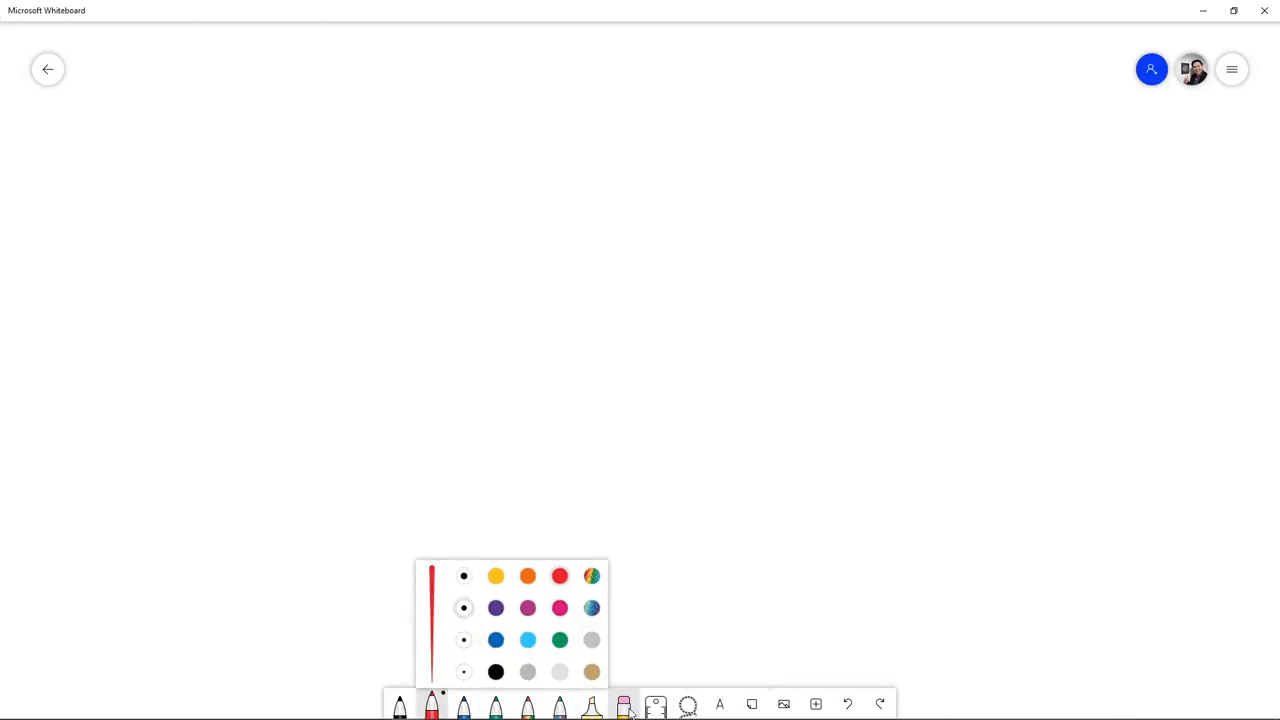
Place a ruler on the board, move it, and rotate it to 31 degrees.
left_click(656, 705)
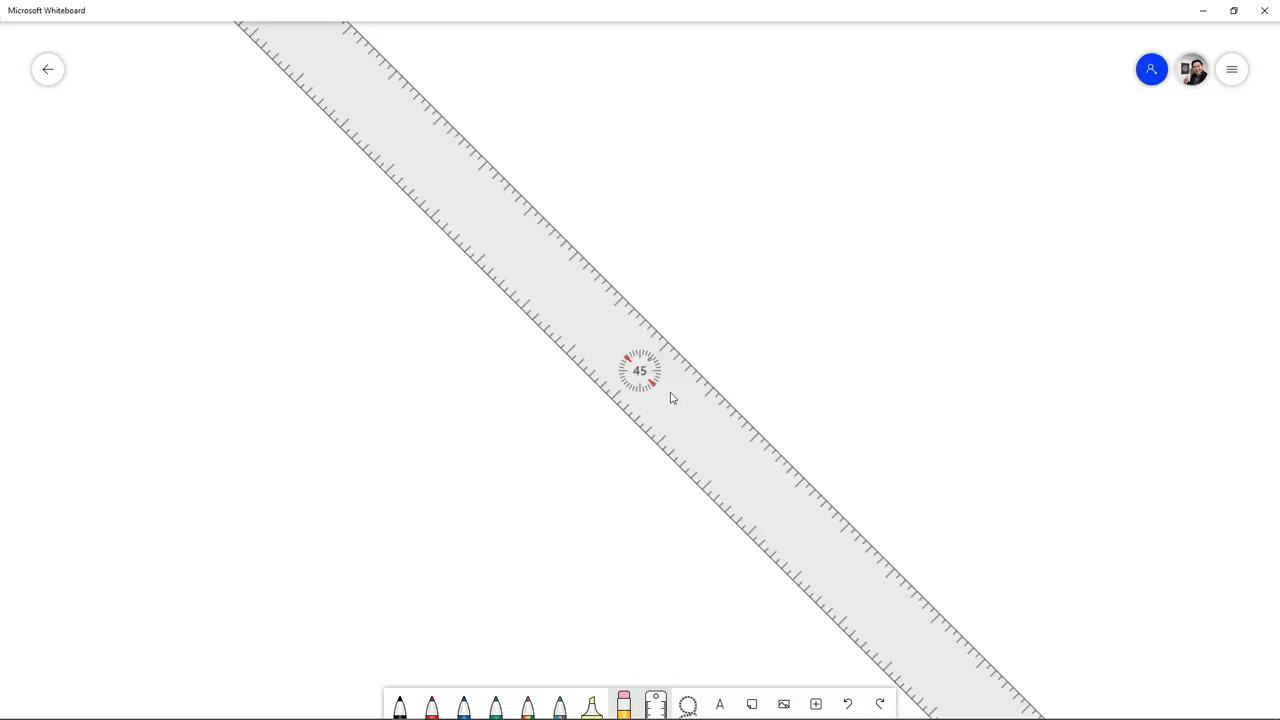
mouse_move(509, 7)
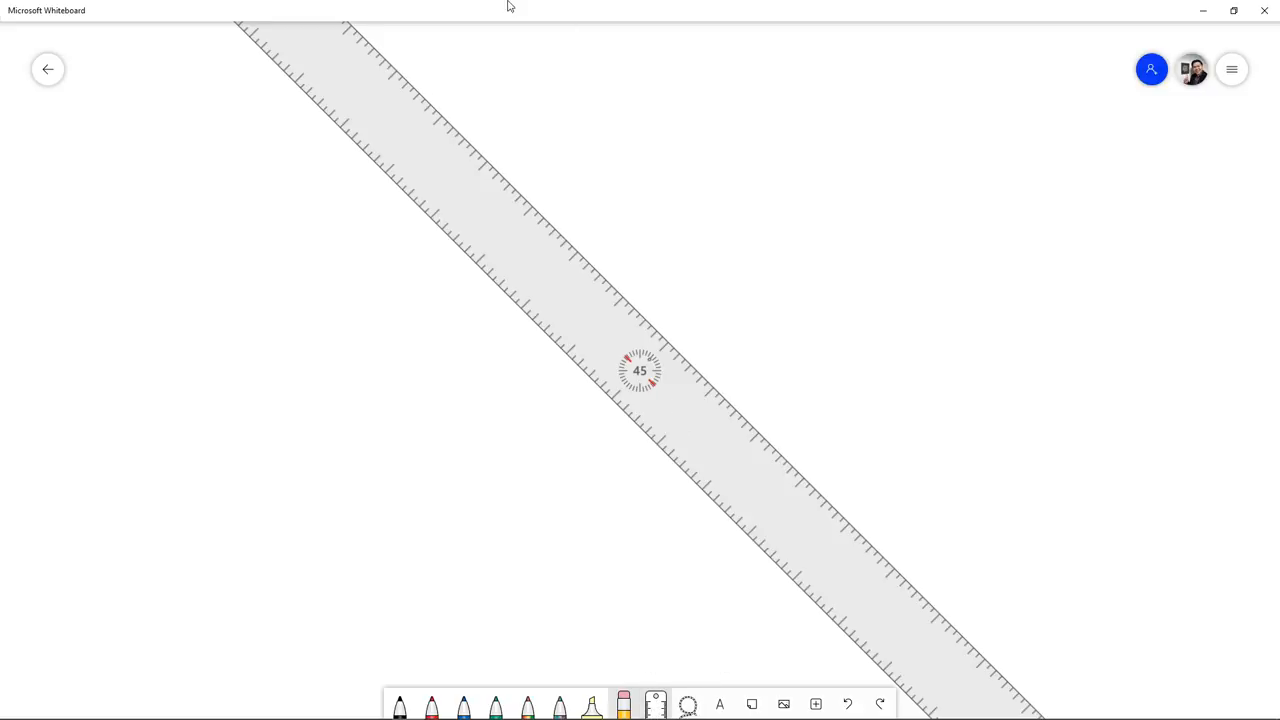
left_click_drag(640, 370, 596, 322)
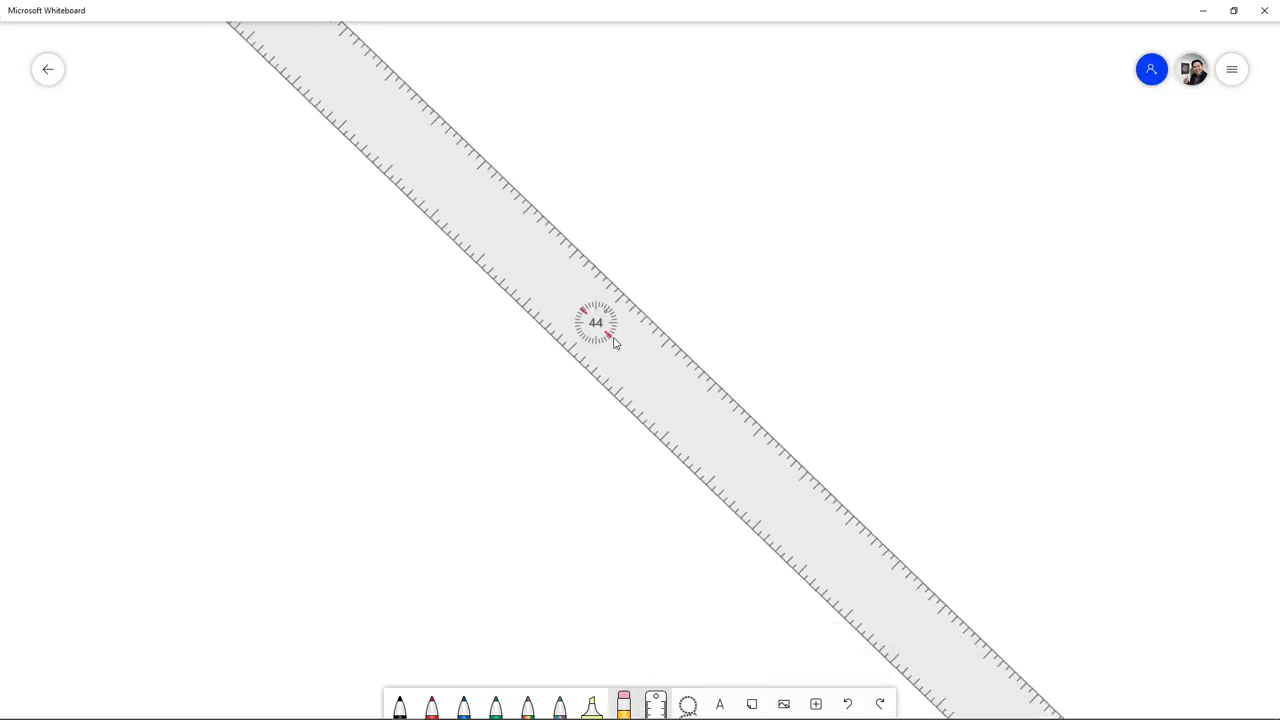
left_click_drag(597, 322, 618, 343)
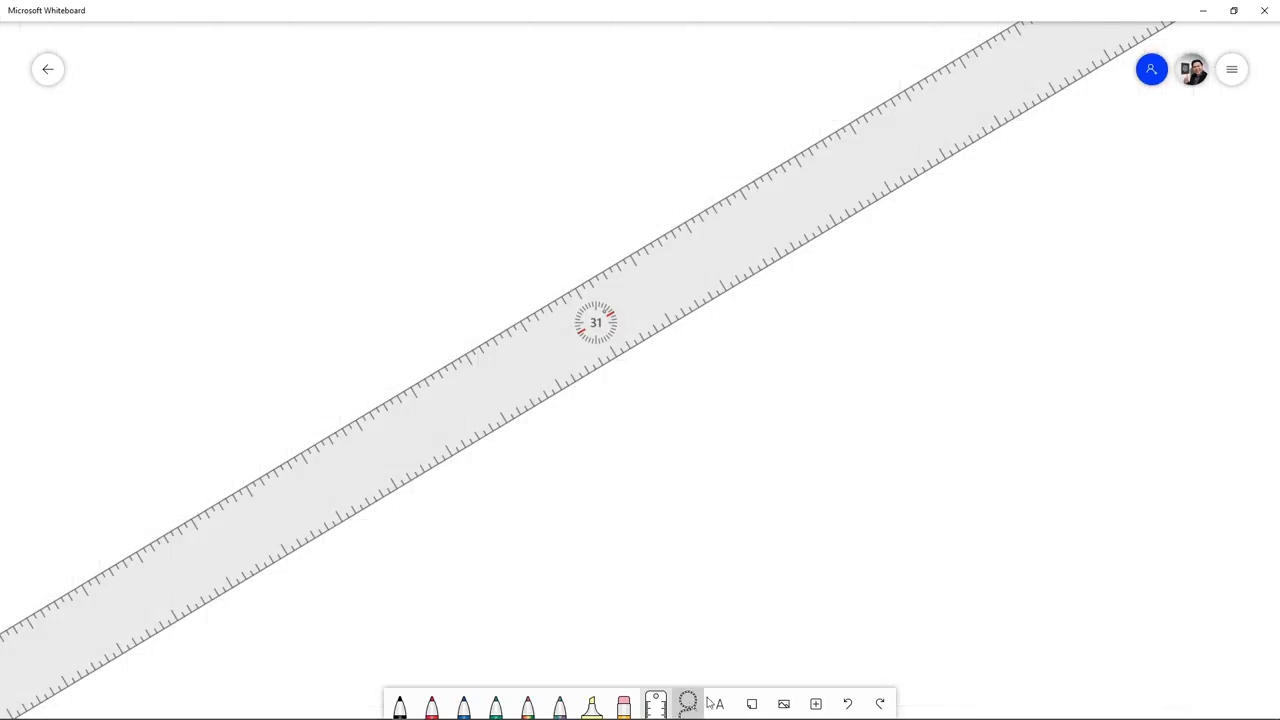
Type 'hello' in a text box and 'hi' in a sticky note beside it.
left_click(720, 704)
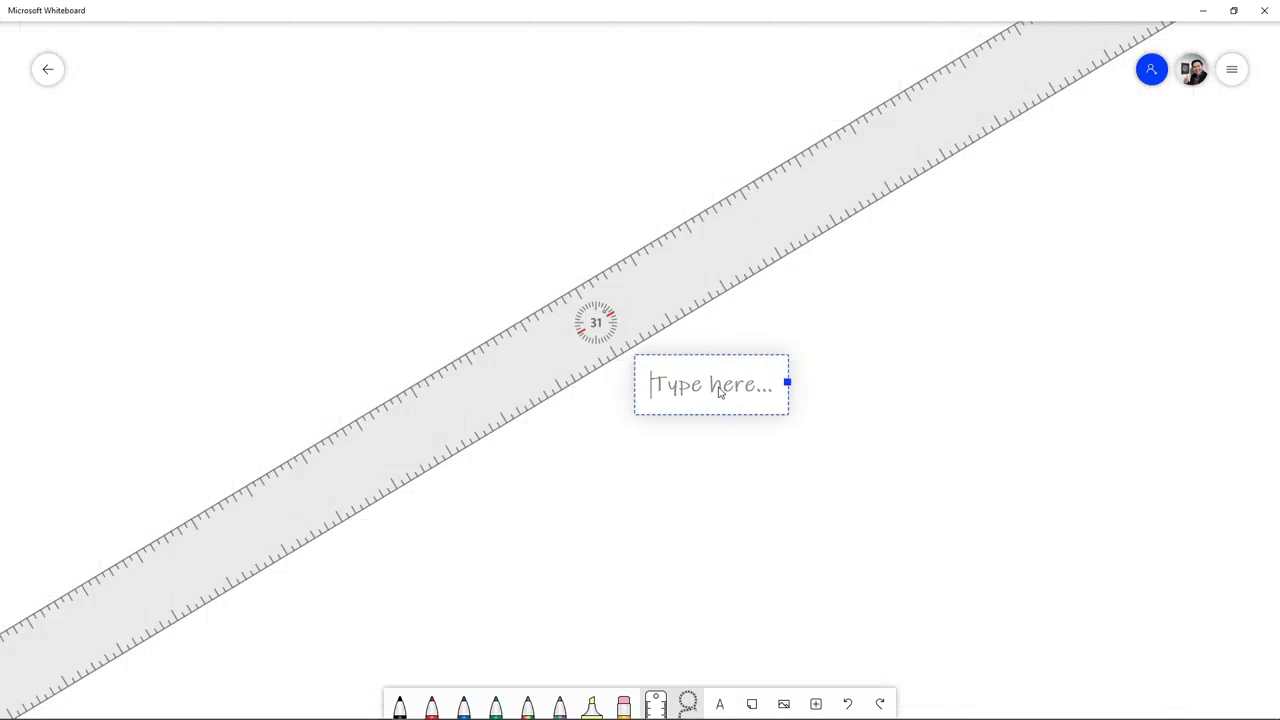
type("hello")
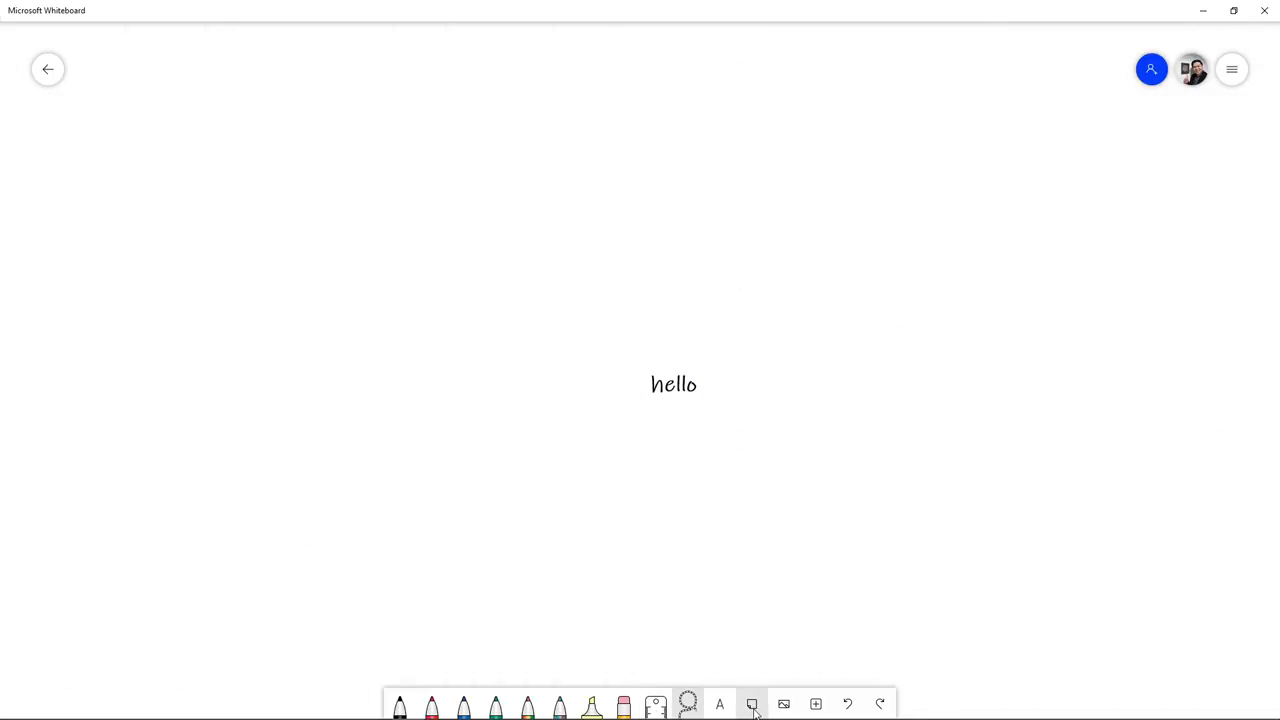
left_click(752, 702)
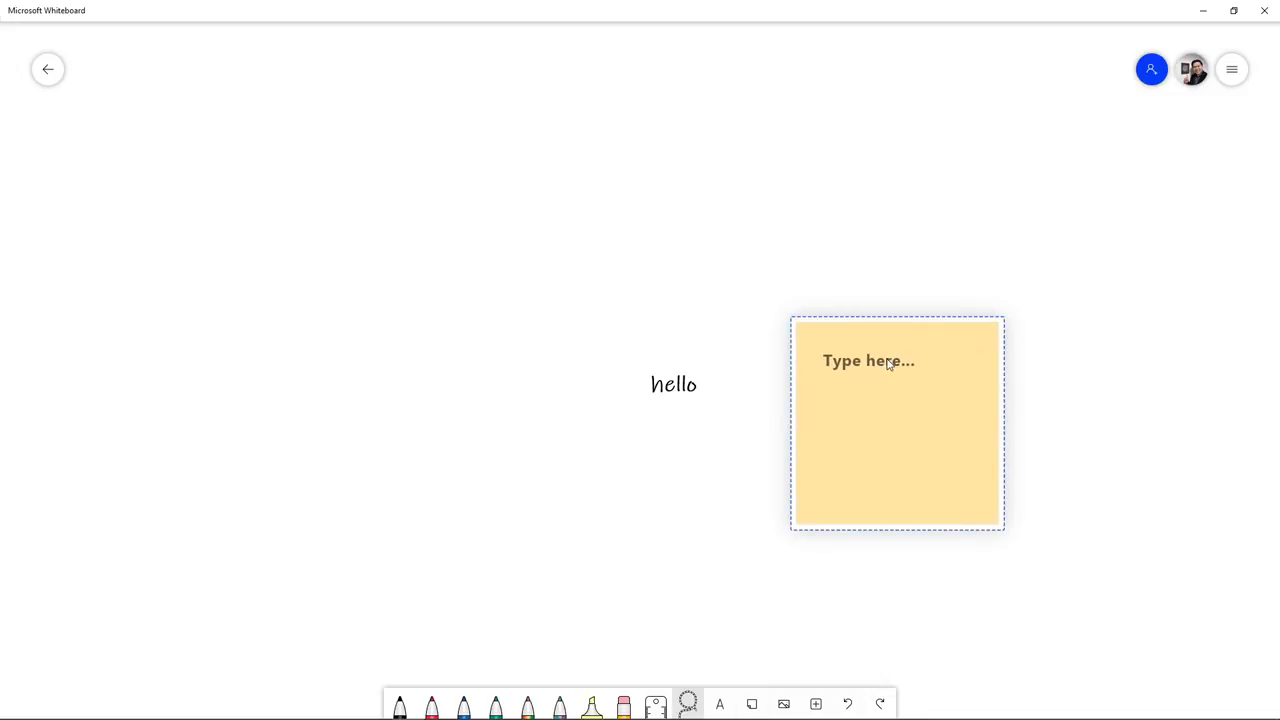
type("hi")
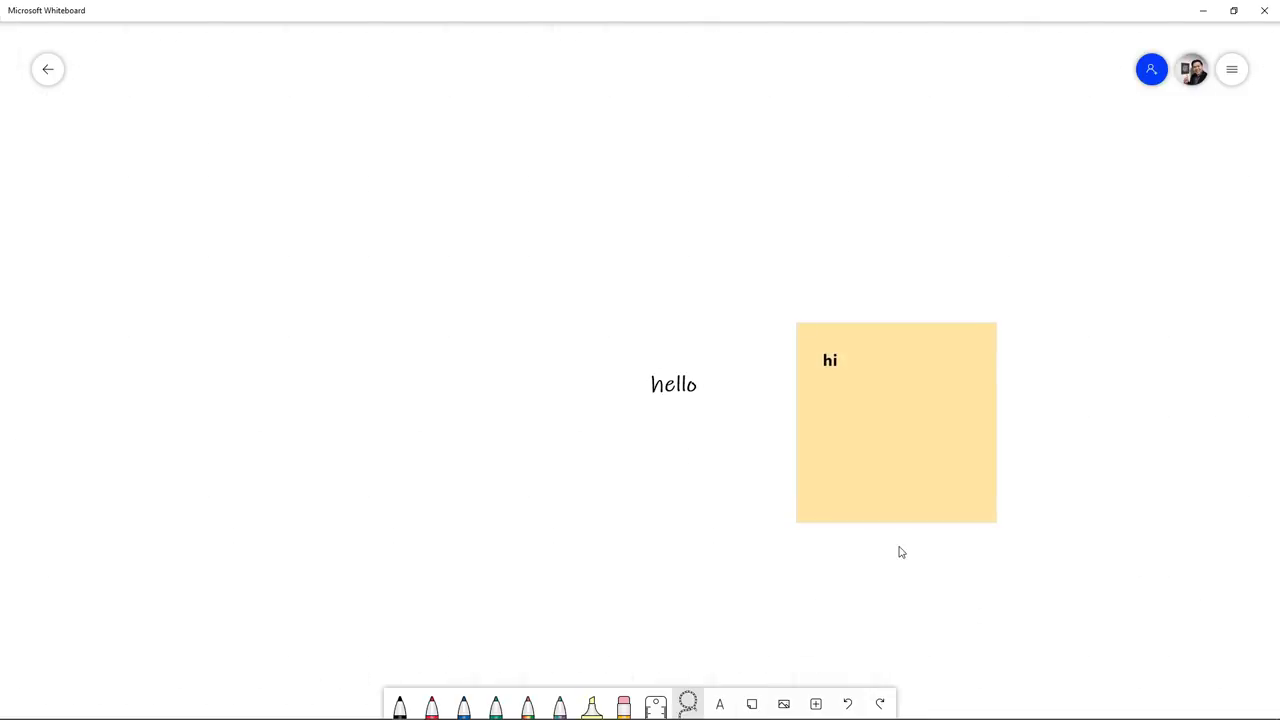
Browse the image insert options and the Insert (+) content menu without adding anything.
left_click(784, 704)
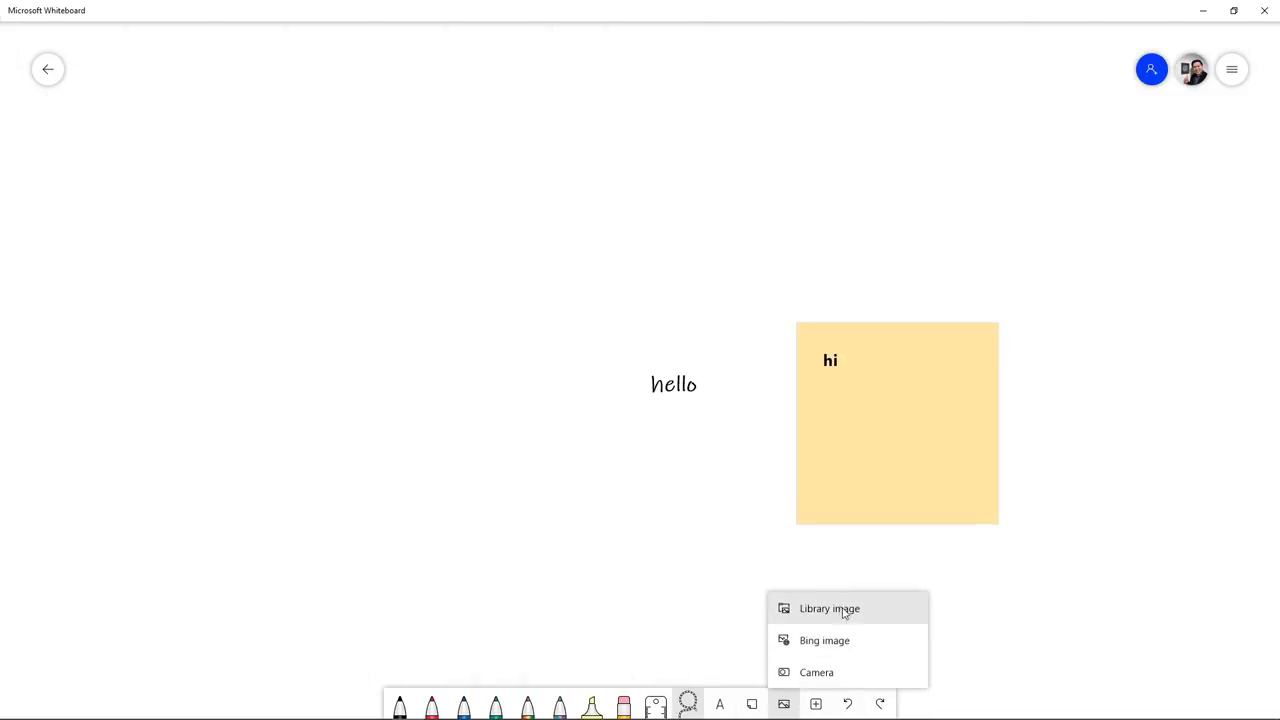
left_click(812, 704)
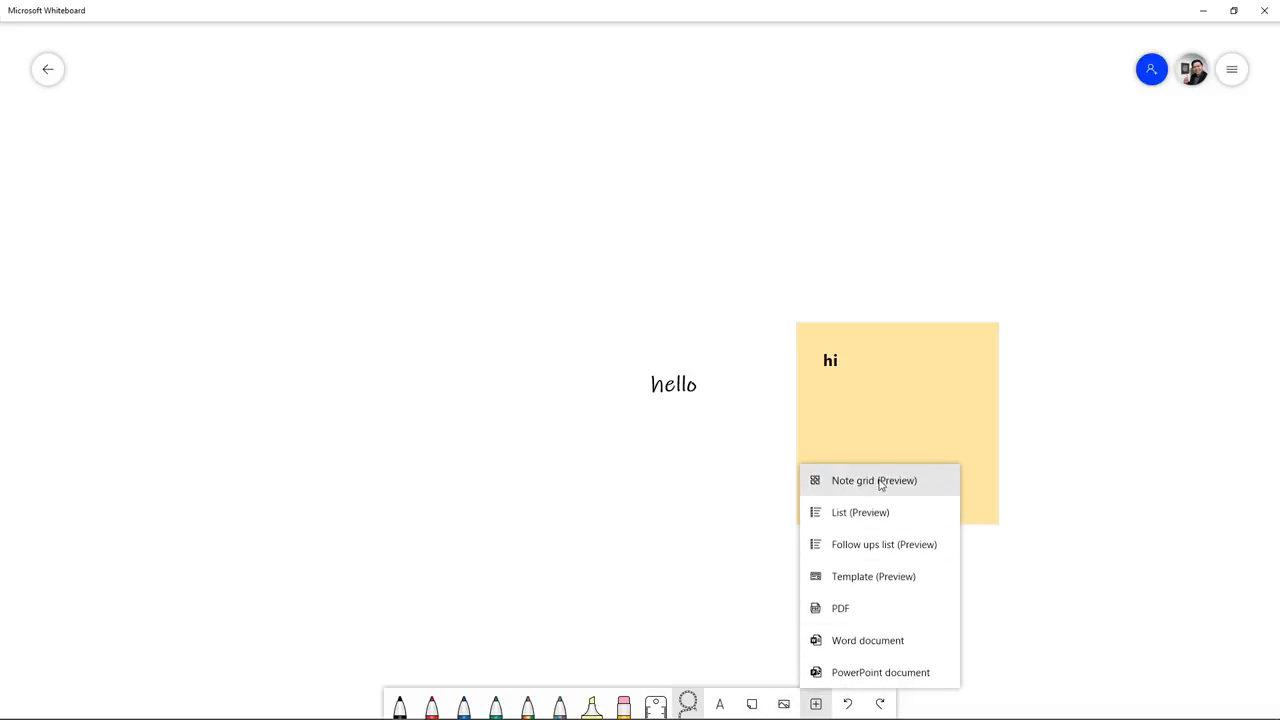
mouse_move(867, 678)
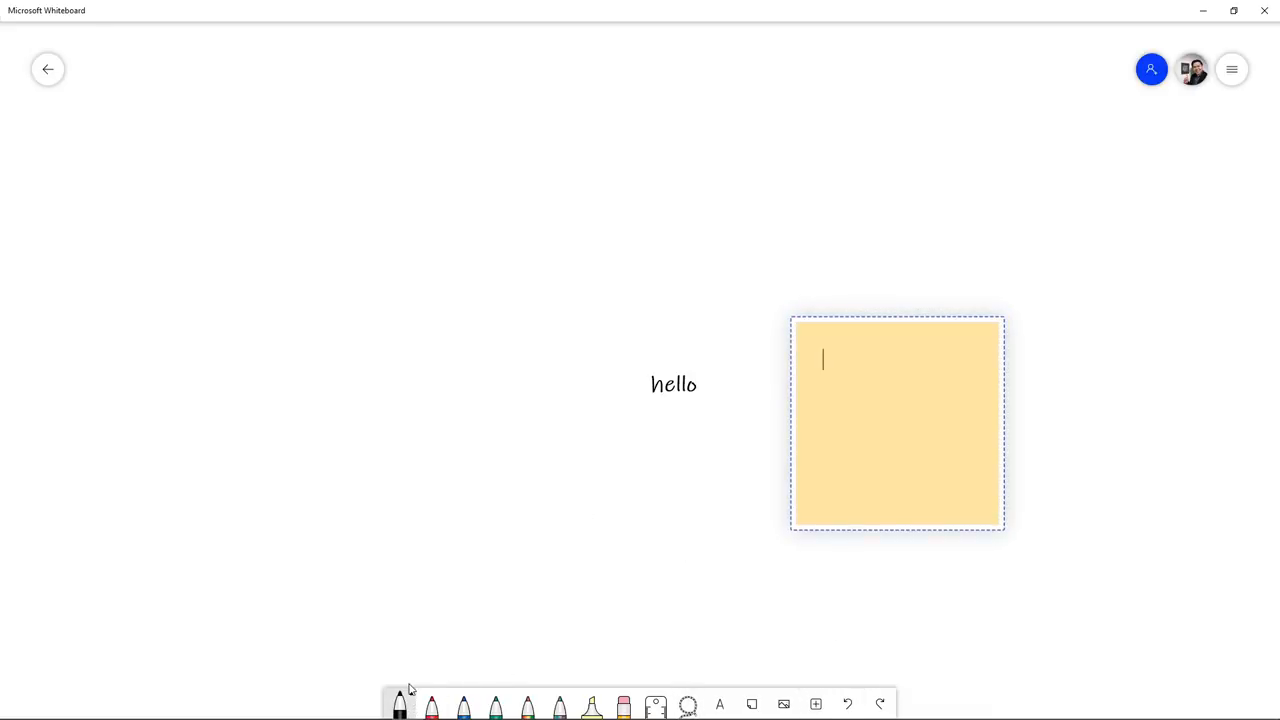
Hand-write the sums 1+1=2, 2+2=4 and 3+3=?? on the board.
left_click_drag(208, 150, 208, 195)
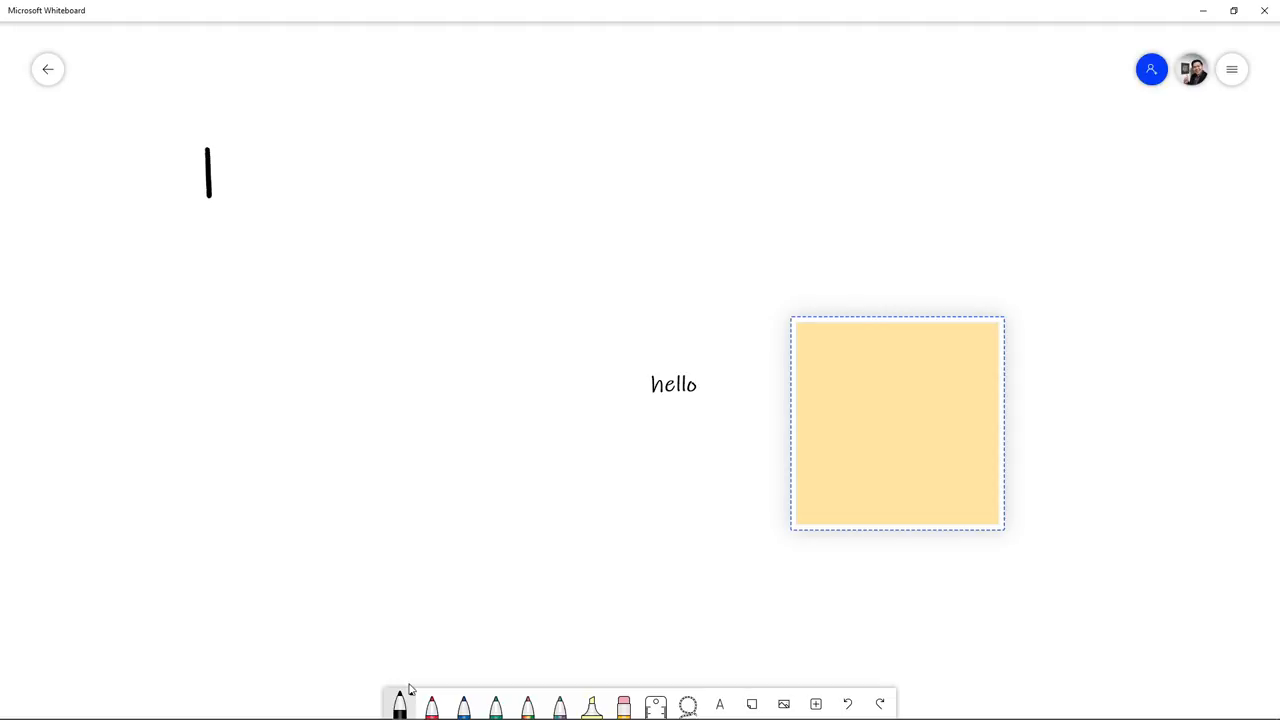
left_click_drag(225, 150, 410, 150)
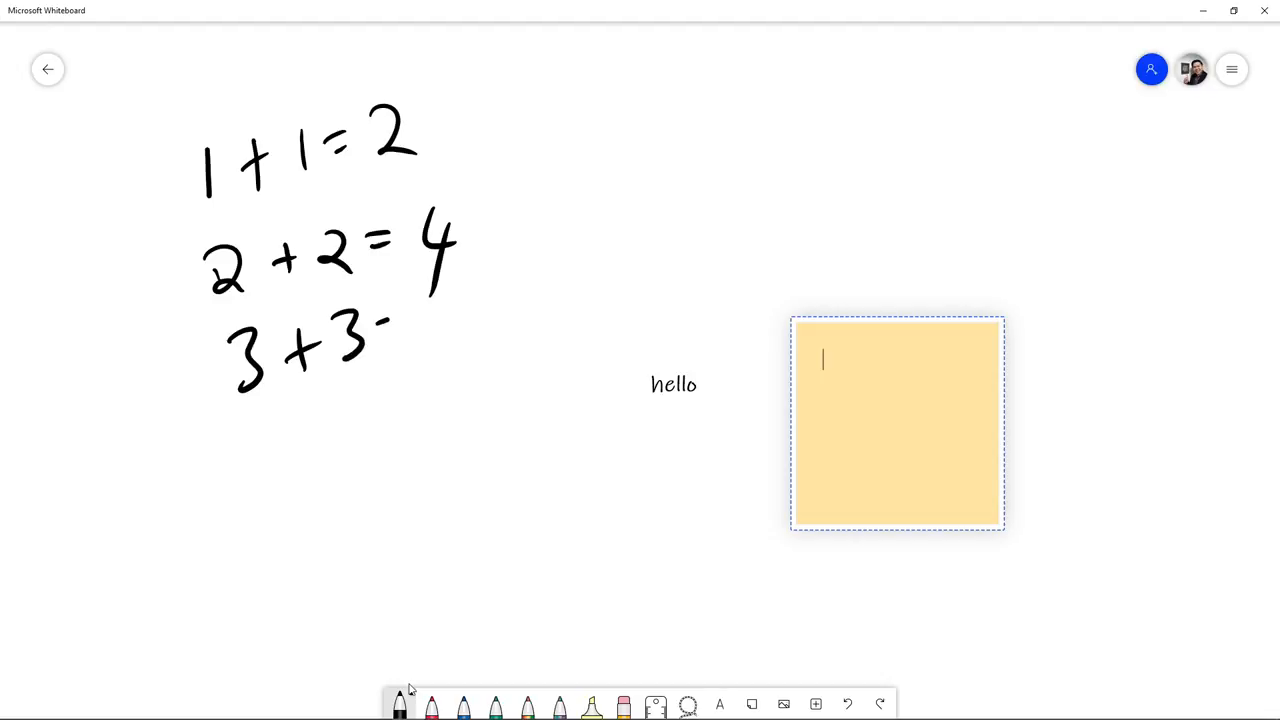
left_click_drag(385, 320, 480, 360)
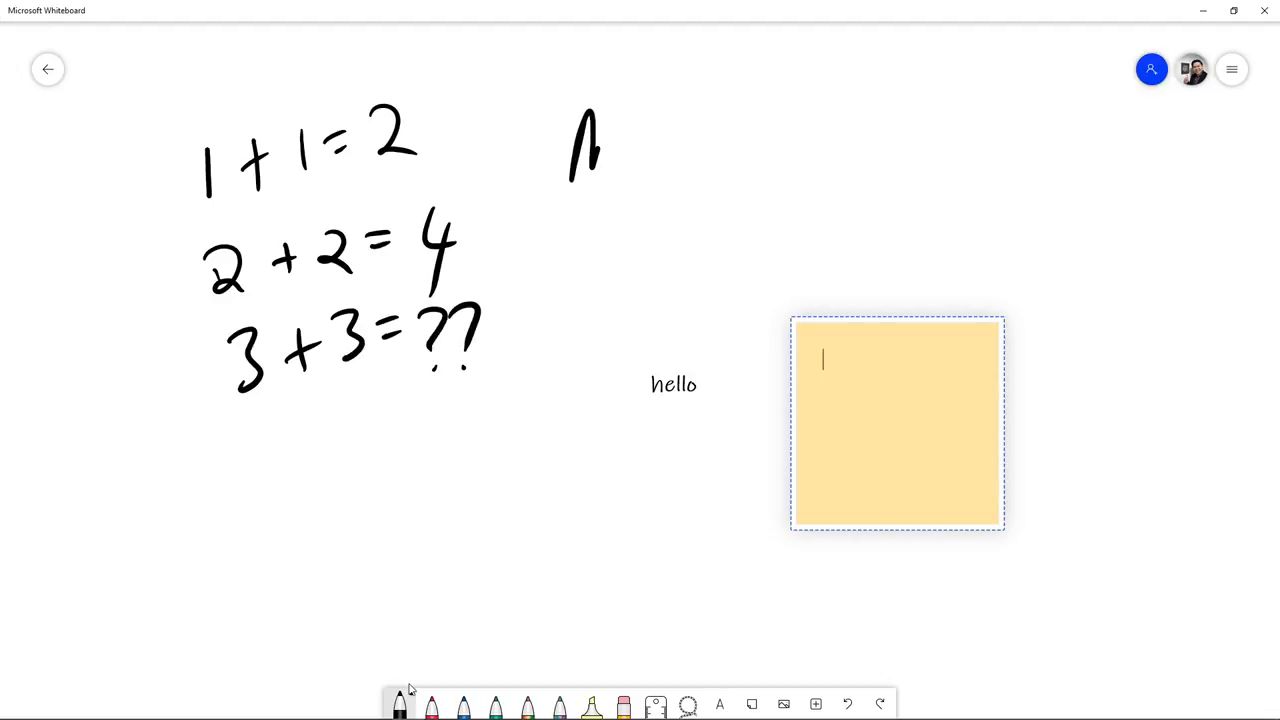
Hand-write the title 'Man vs. Wild' and underline it.
left_click_drag(590, 120, 615, 175)
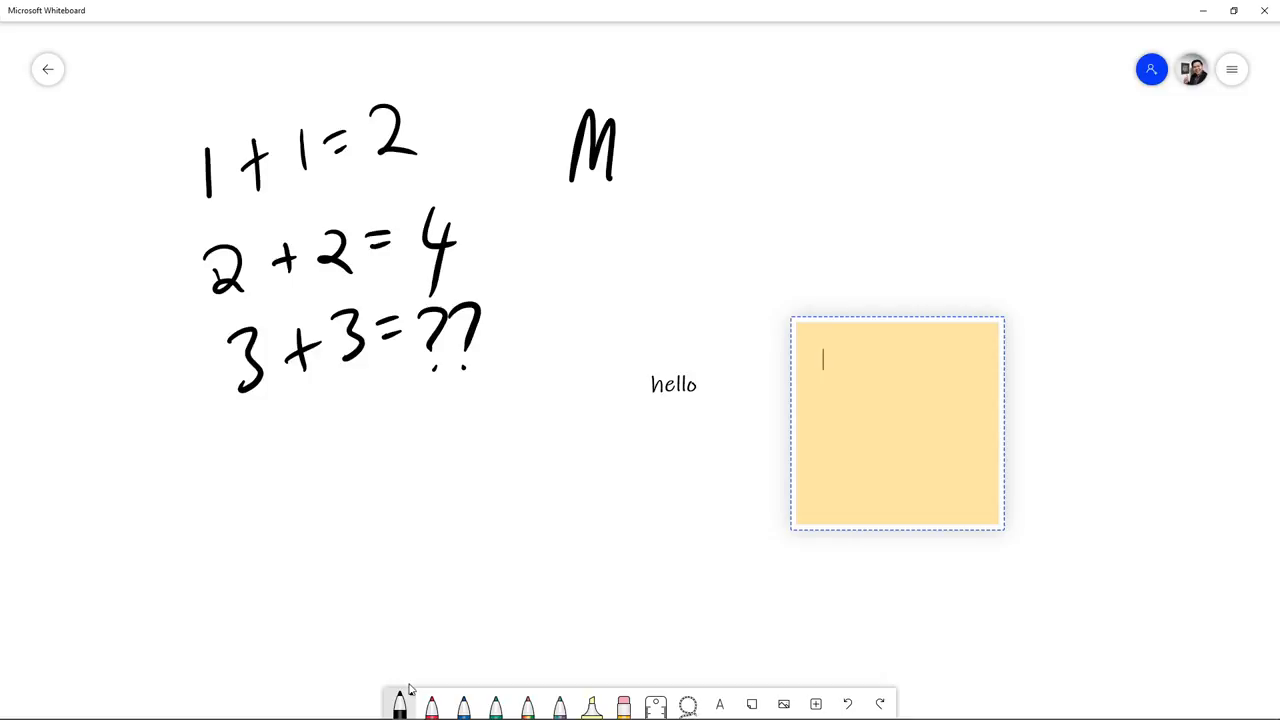
left_click_drag(620, 160, 685, 210)
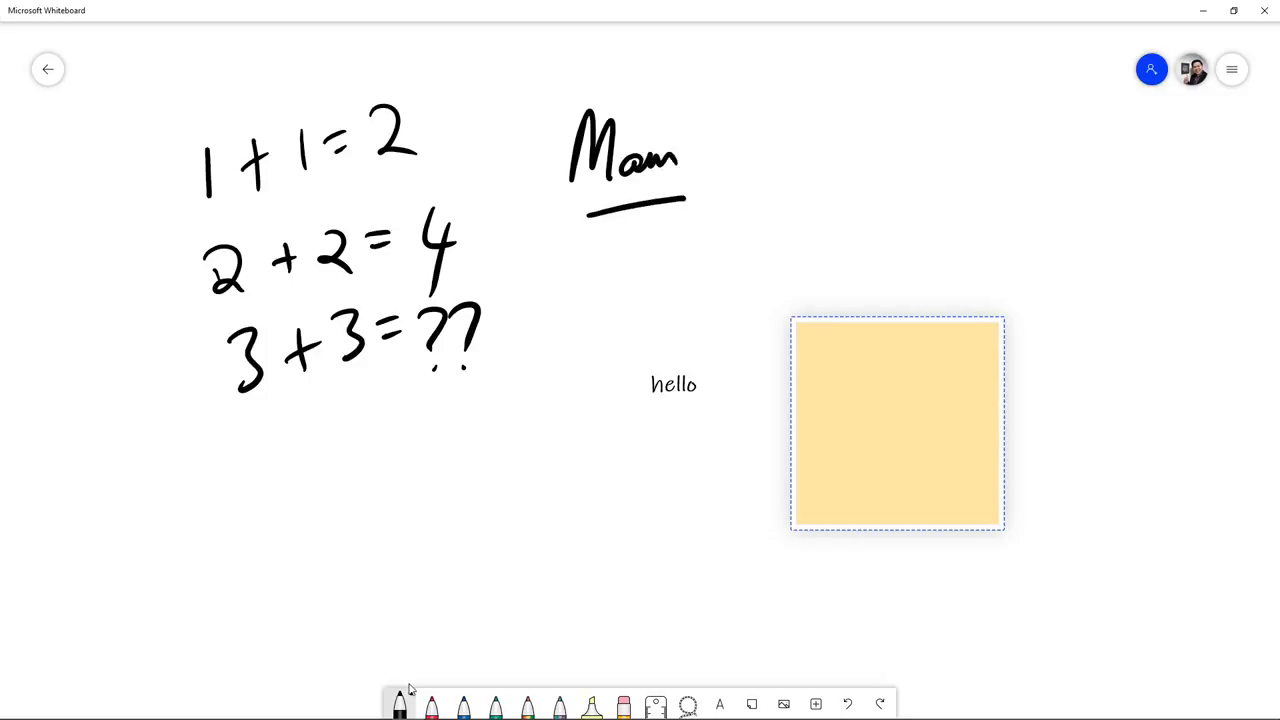
left_click_drag(745, 155, 805, 190)
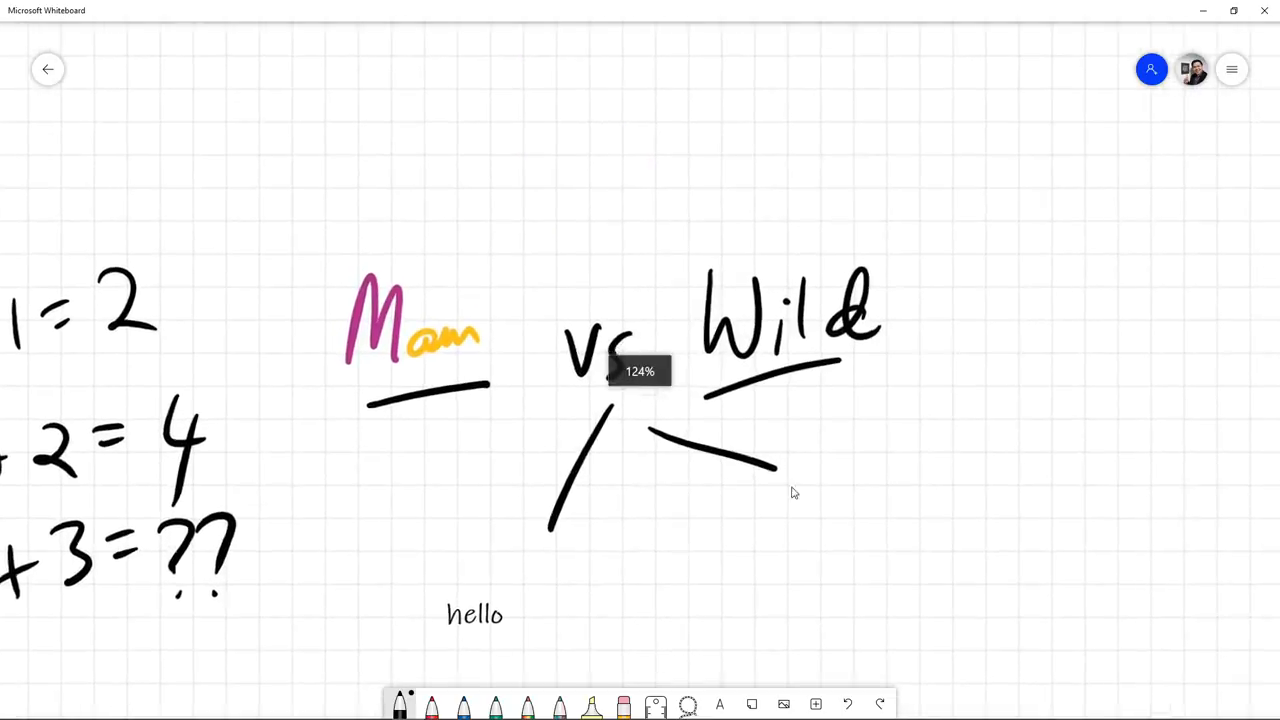
Open Settings, preview the PNG and SVG export formats, and return to Settings.
scroll("down", 3)
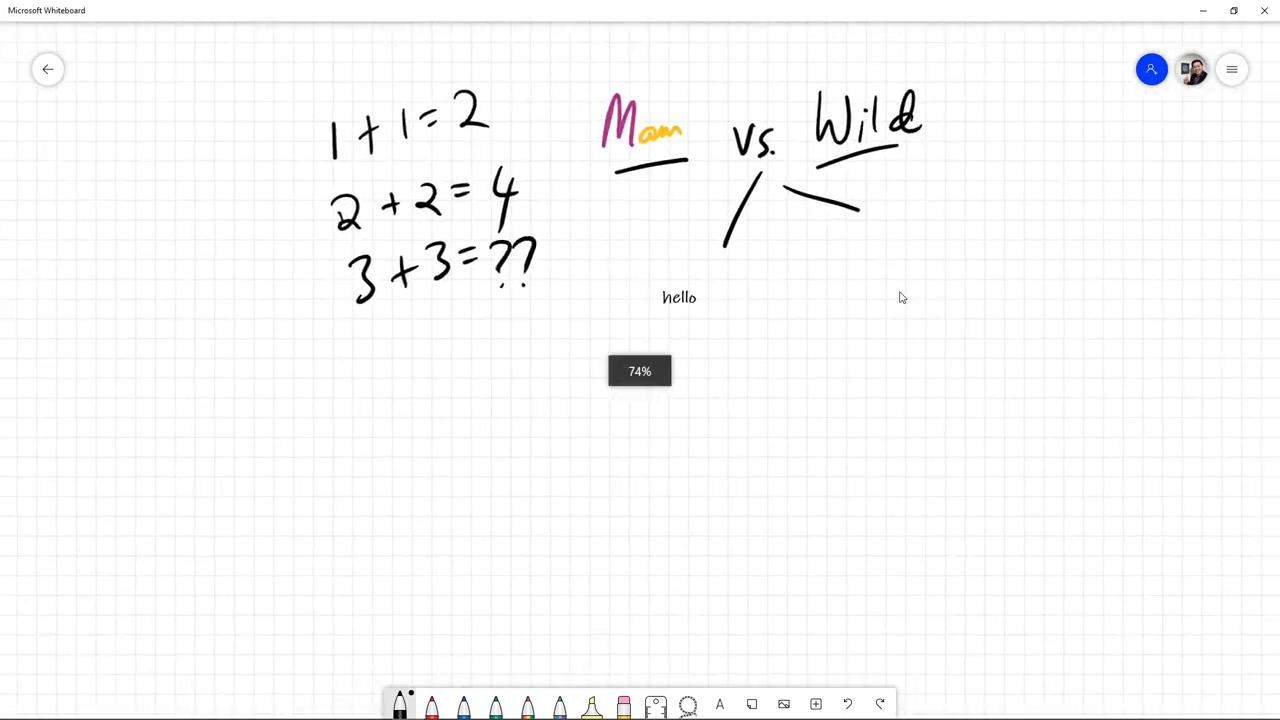
left_click(1231, 69)
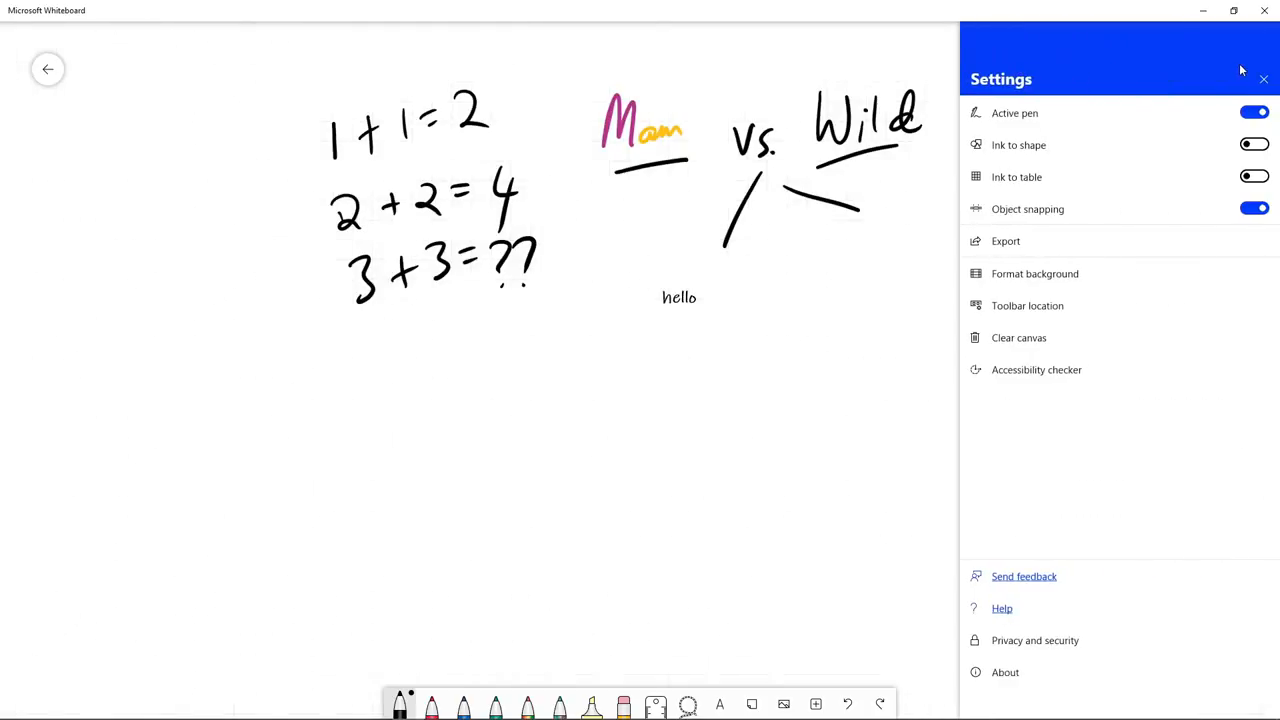
mouse_move(1036, 256)
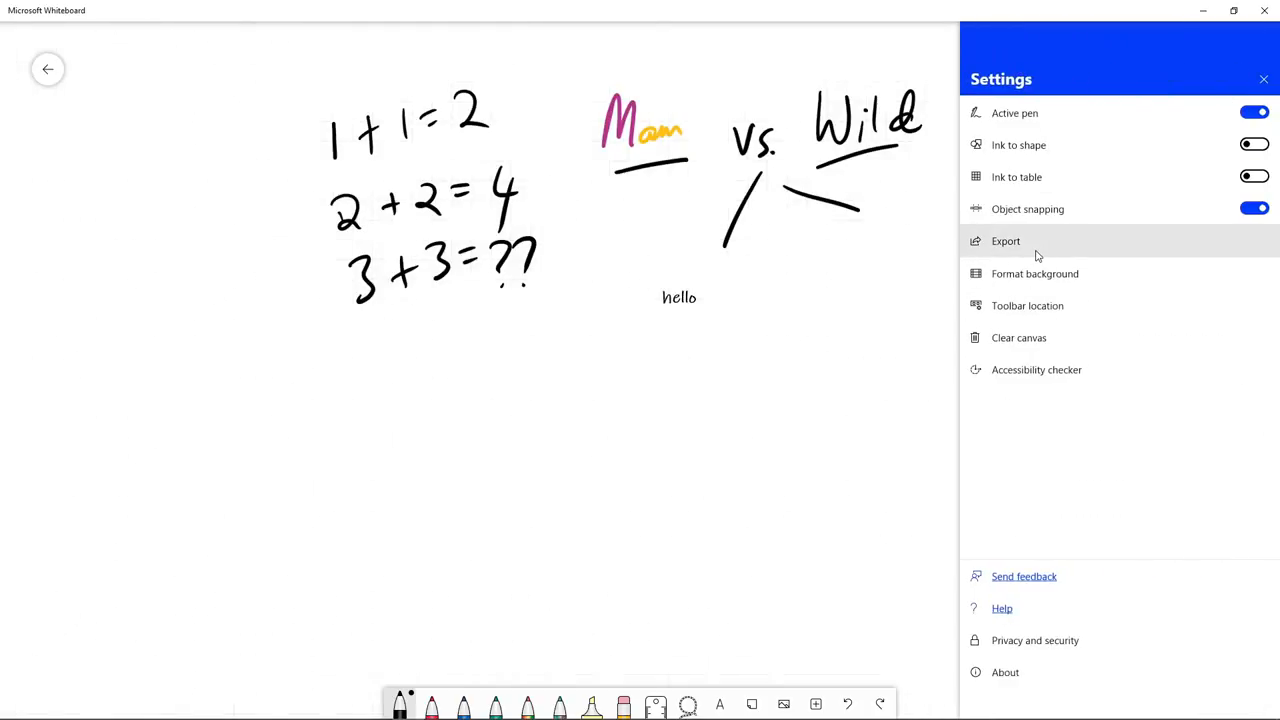
left_click(1005, 241)
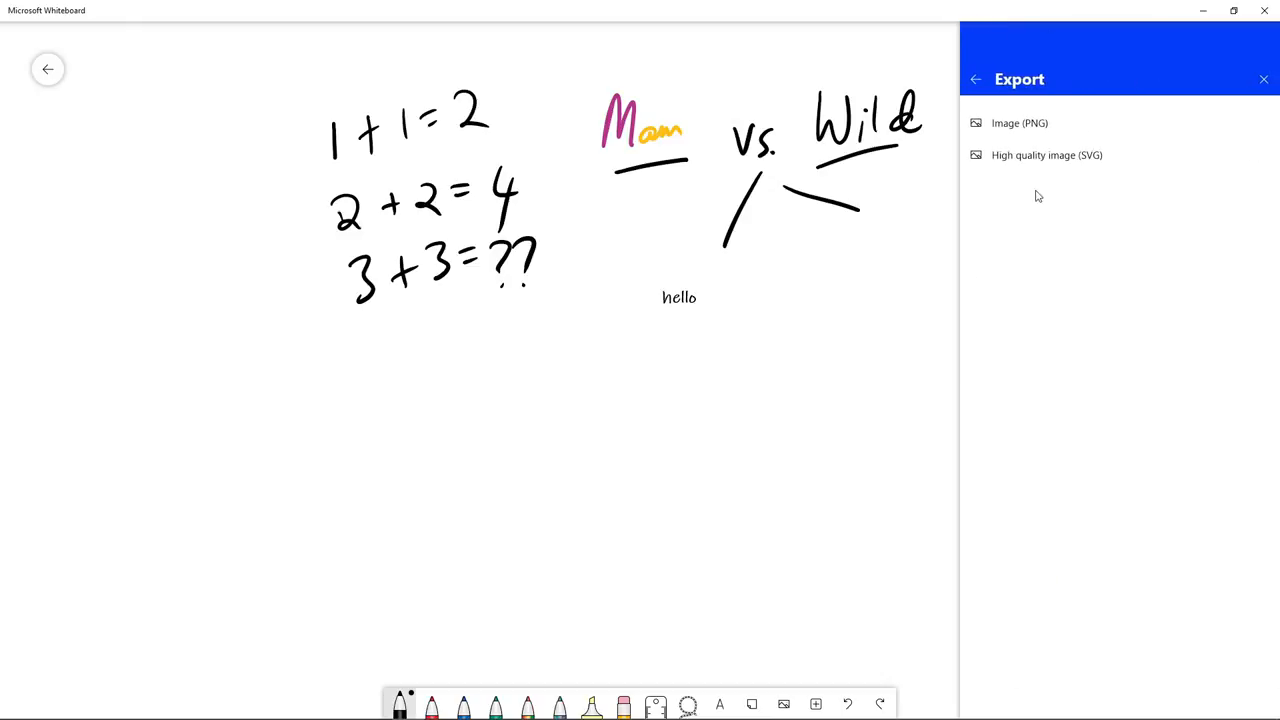
mouse_move(975, 79)
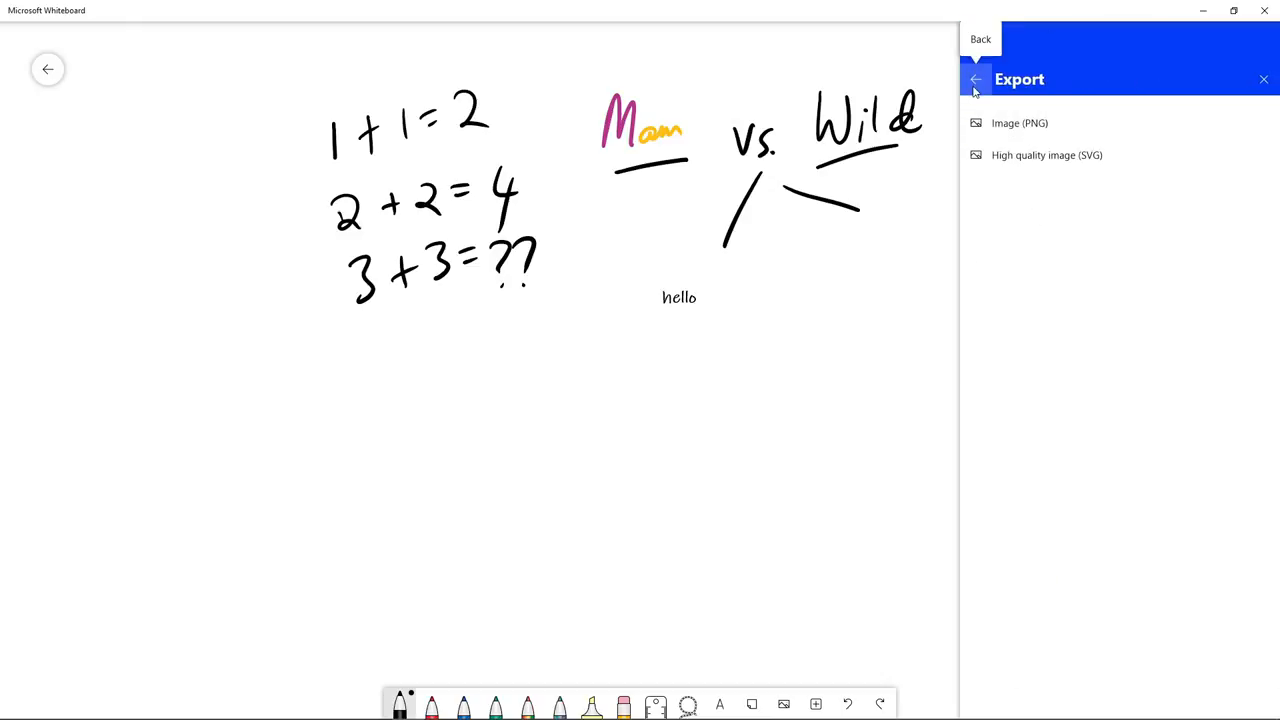
left_click(974, 79)
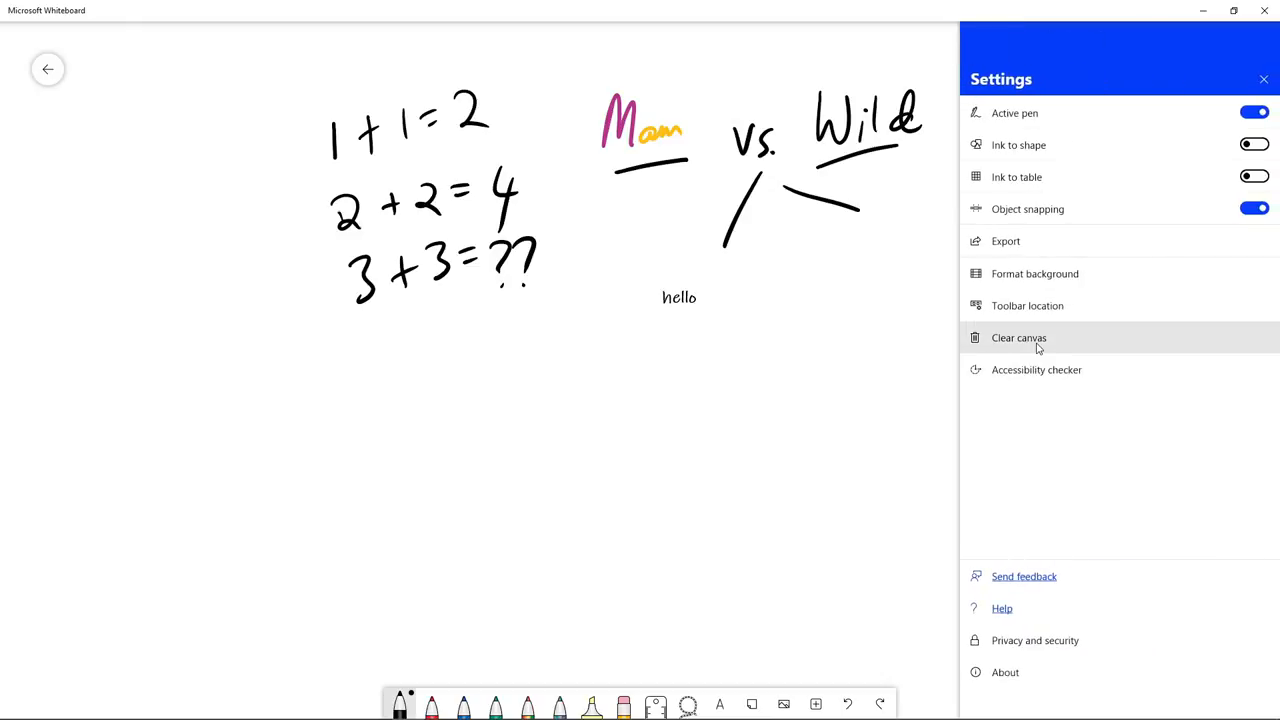
mouse_move(1041, 286)
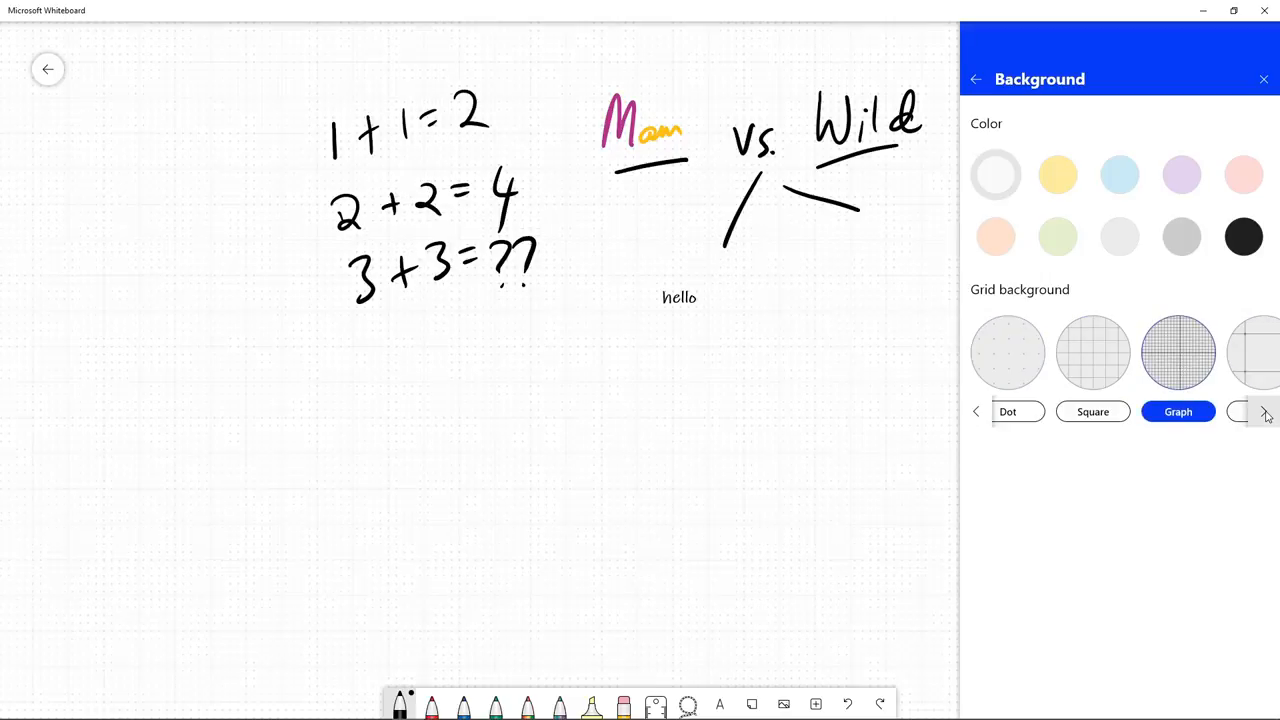
Try the Grid background styles from Format background.
left_click(1262, 412)
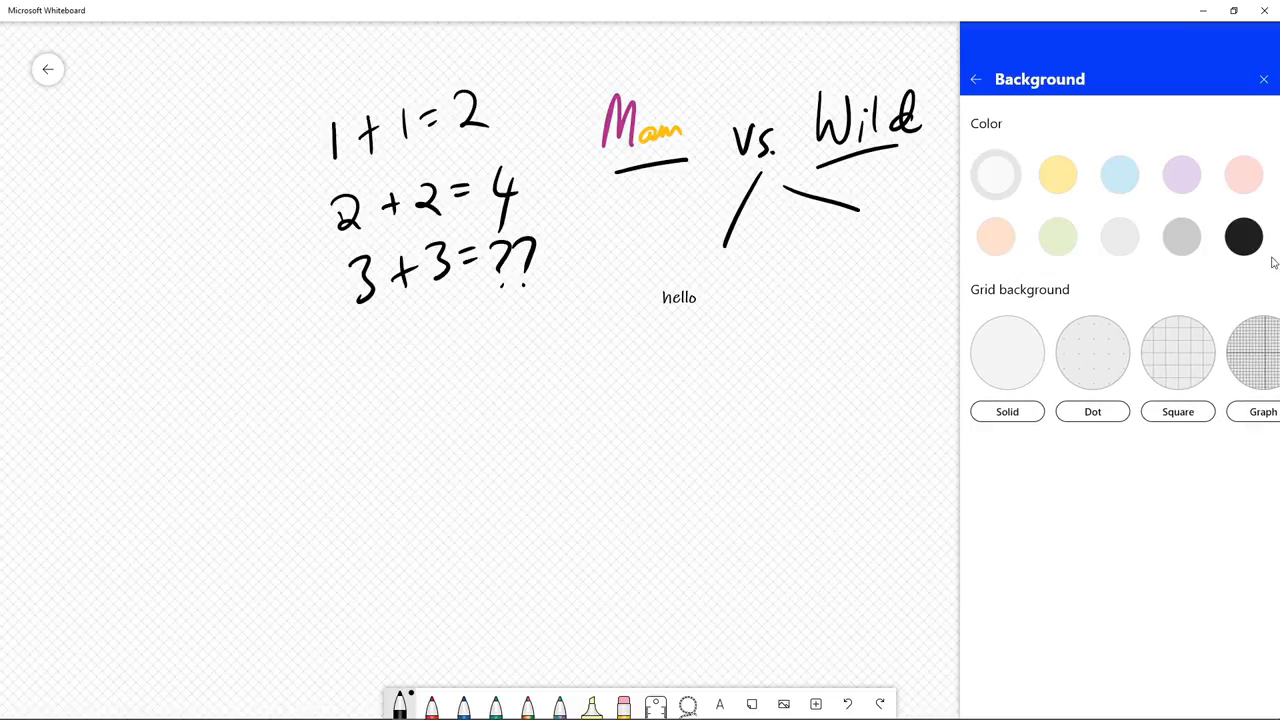
left_click(1240, 237)
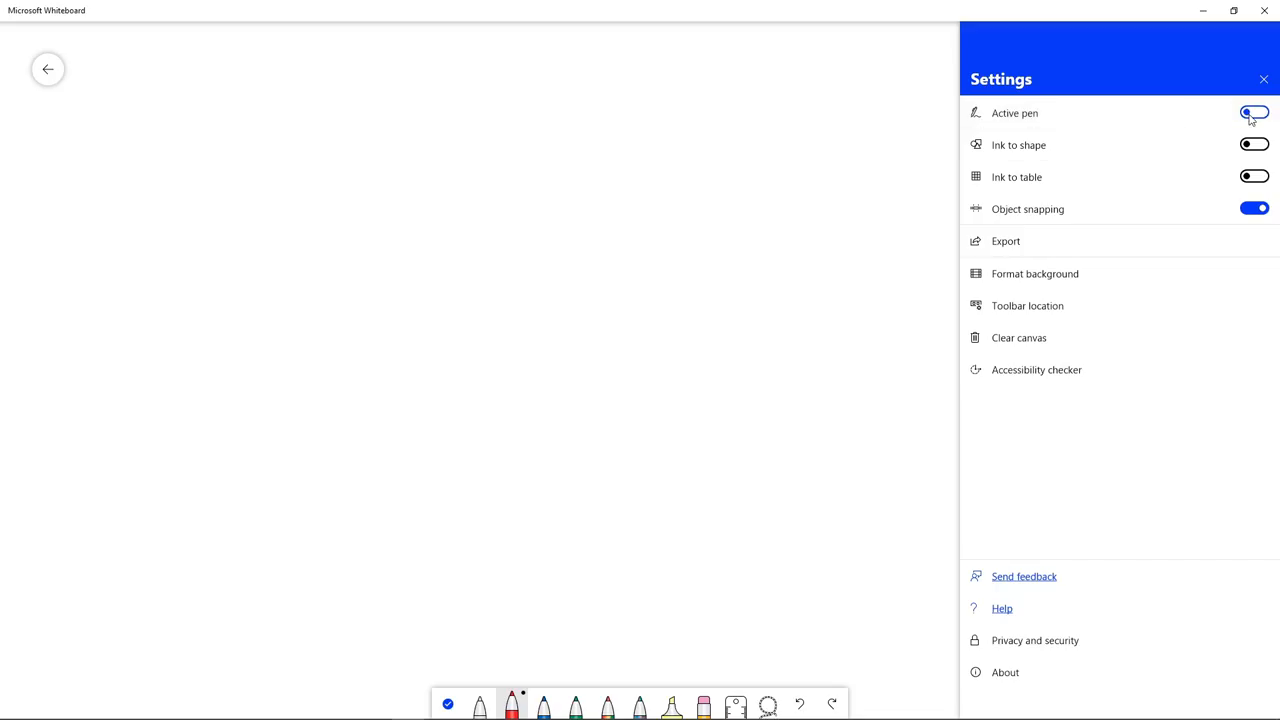
Turn off active pen, draw a red loop around an underlined scribble, then close Settings.
left_click(1252, 112)
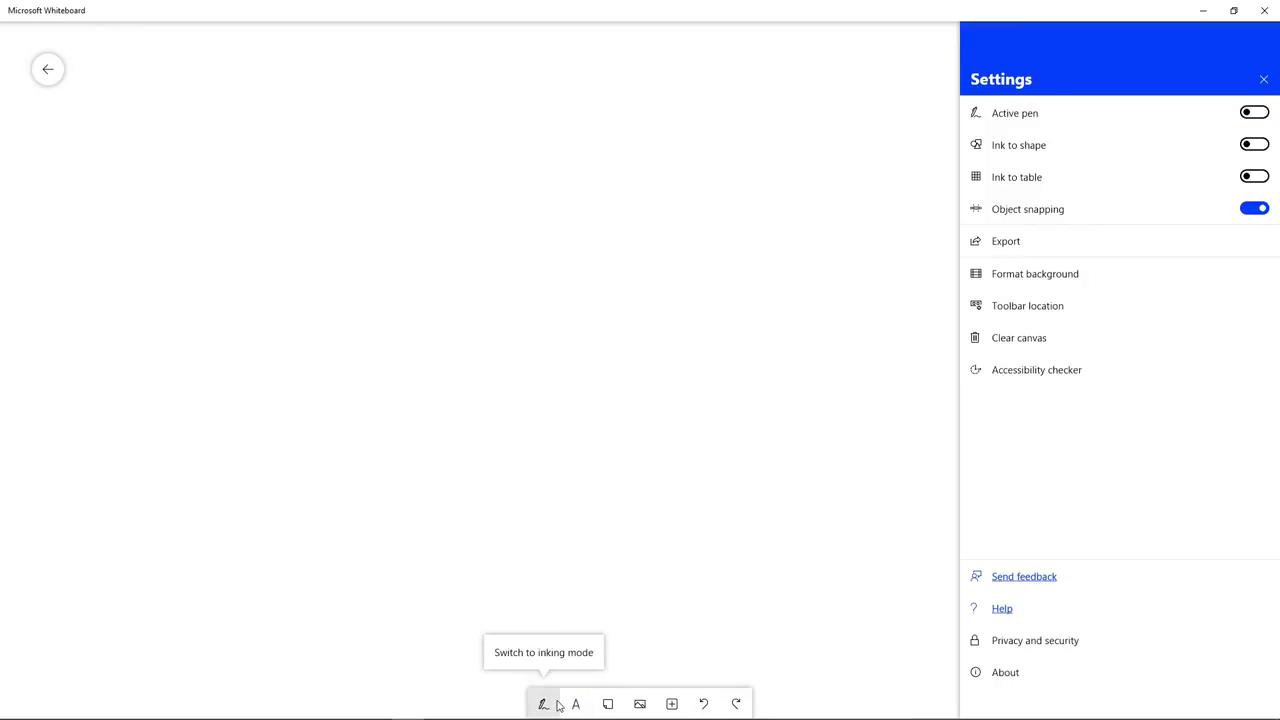
left_click(538, 703)
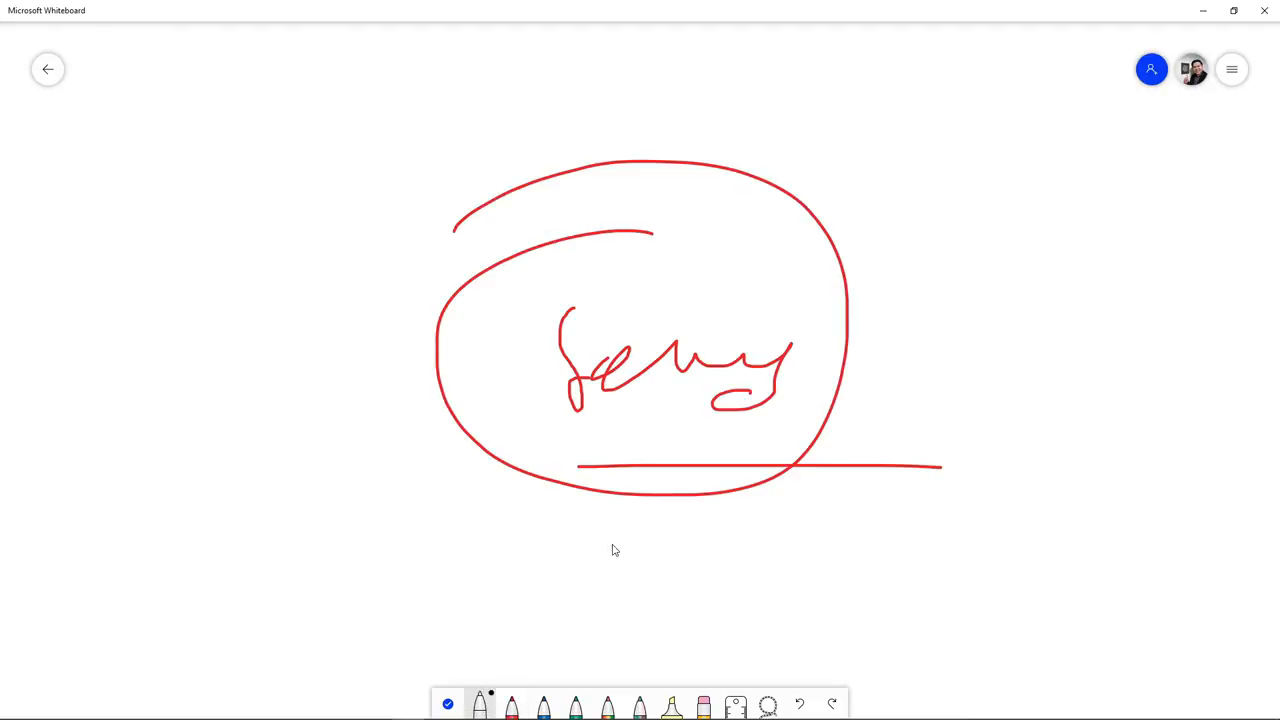
left_click(1231, 69)
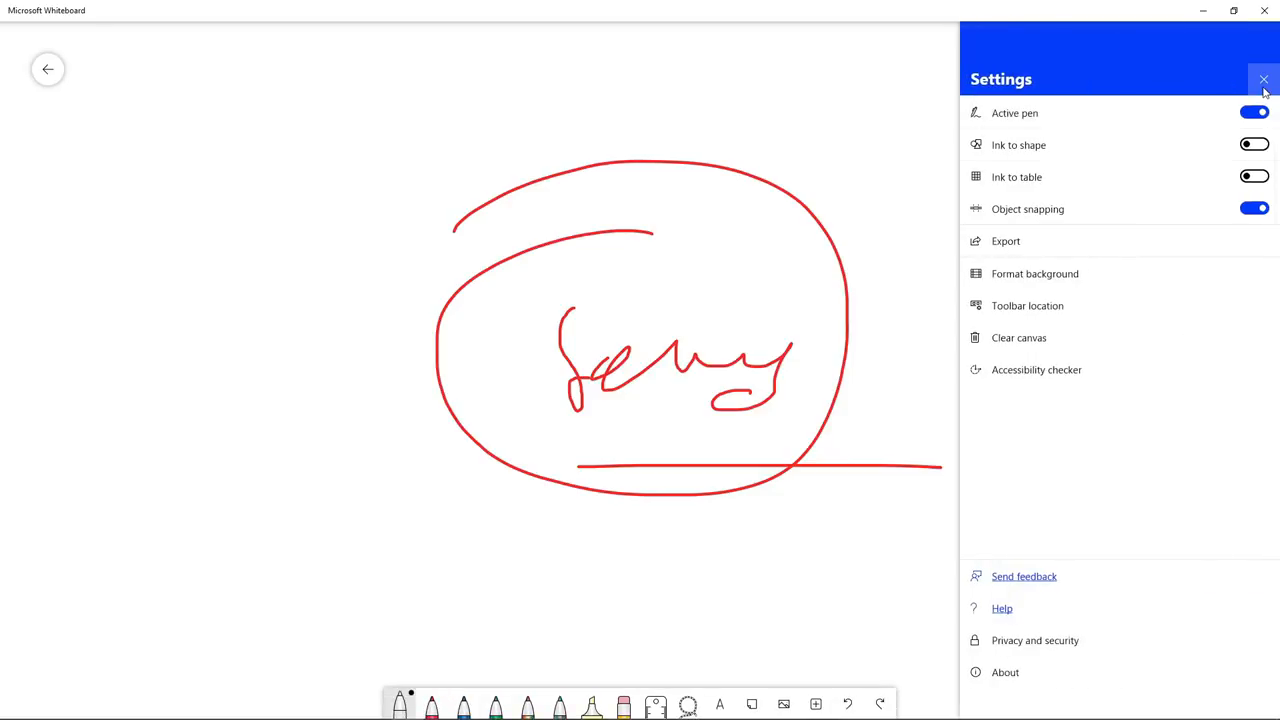
left_click(1264, 78)
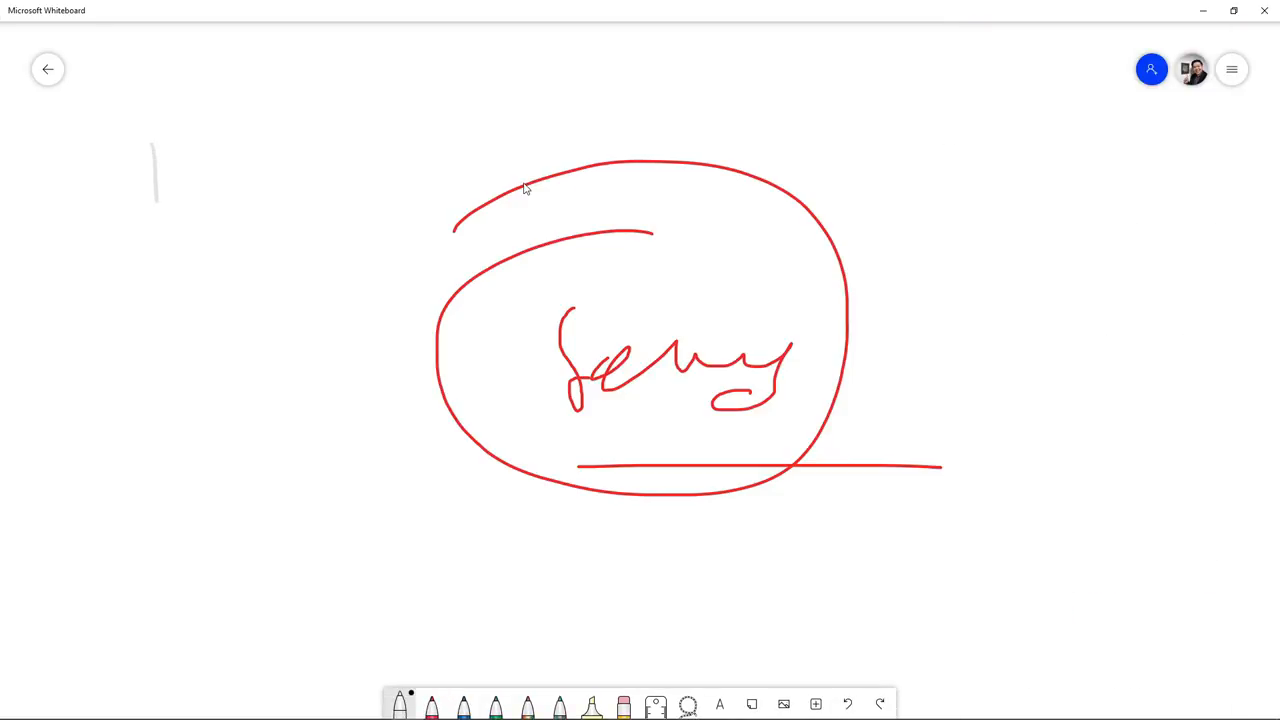